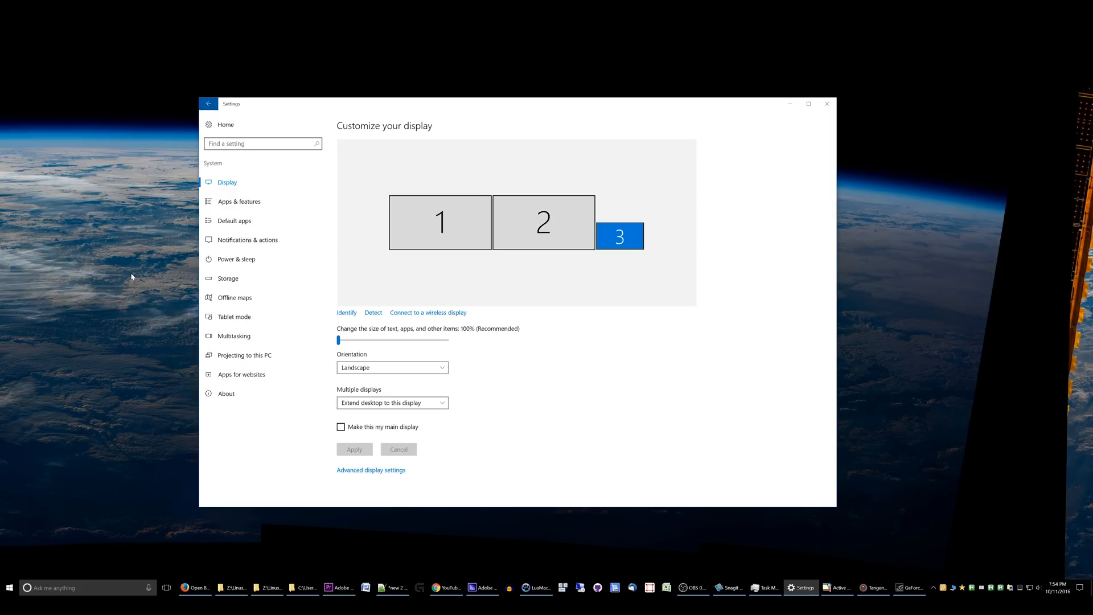
{"action": "mouse_move", "coordinate": [576, 218]}
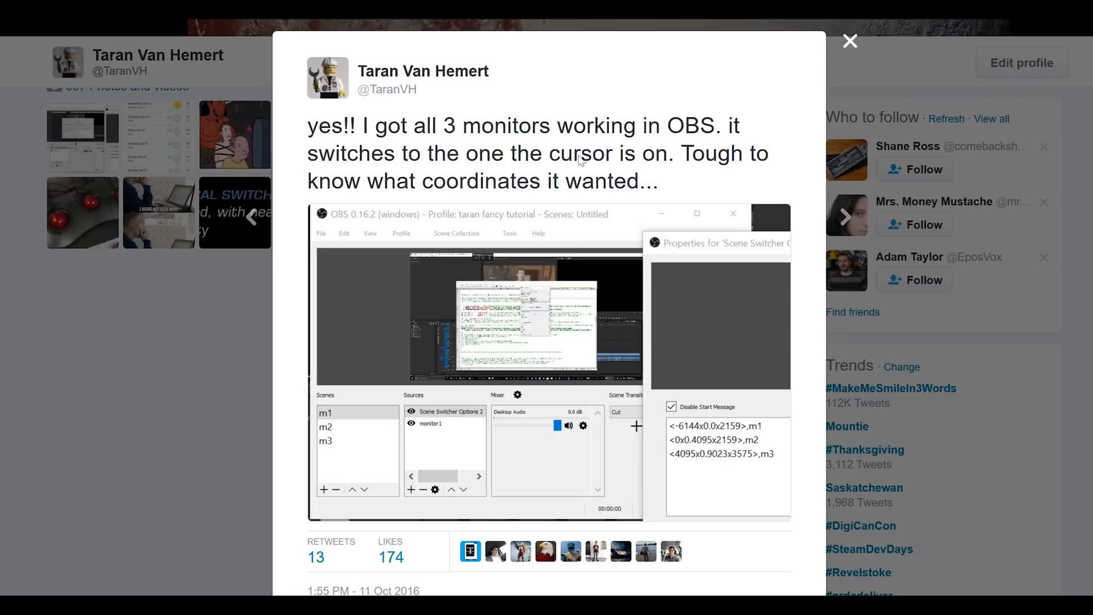
{"action": "mouse_move", "coordinate": [820, 323]}
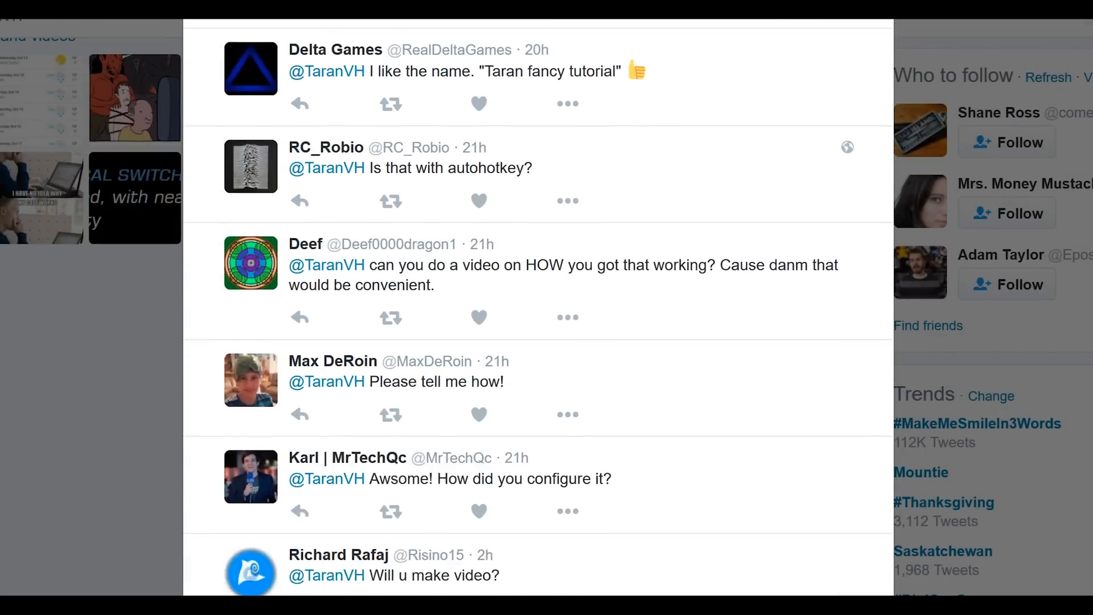
Step: Bring the Firefox window with obsproject.com forward after reviewing the three-display layout
{"action": "left_click", "coordinate": [663, 95]}
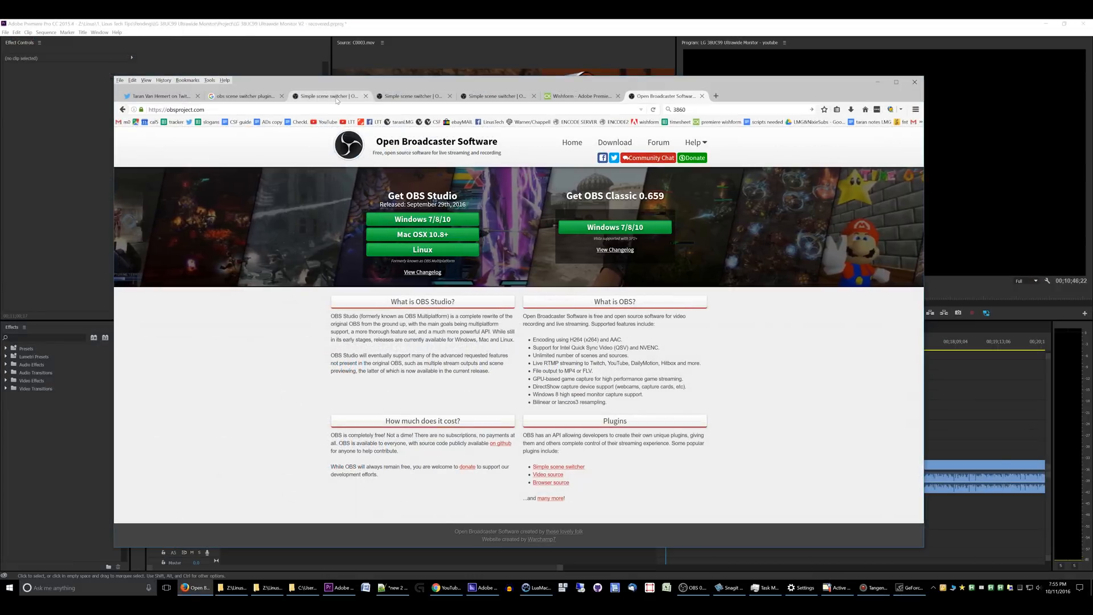
Step: Show the Simple scene switcher forum thread, then return to OBS Studio
{"action": "left_click", "coordinate": [558, 466]}
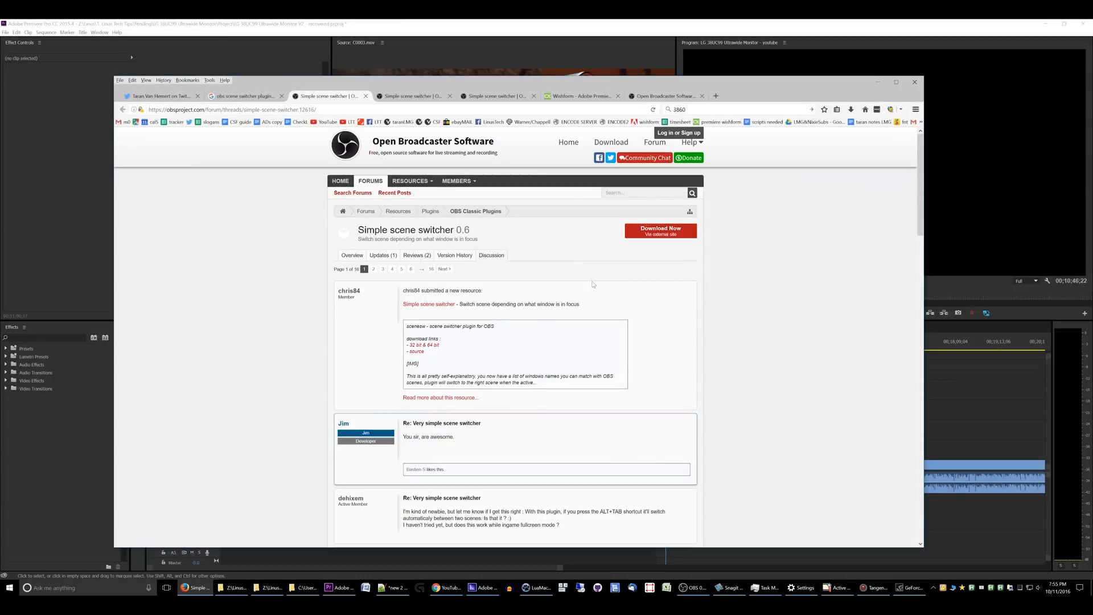
{"action": "left_click", "coordinate": [666, 96]}
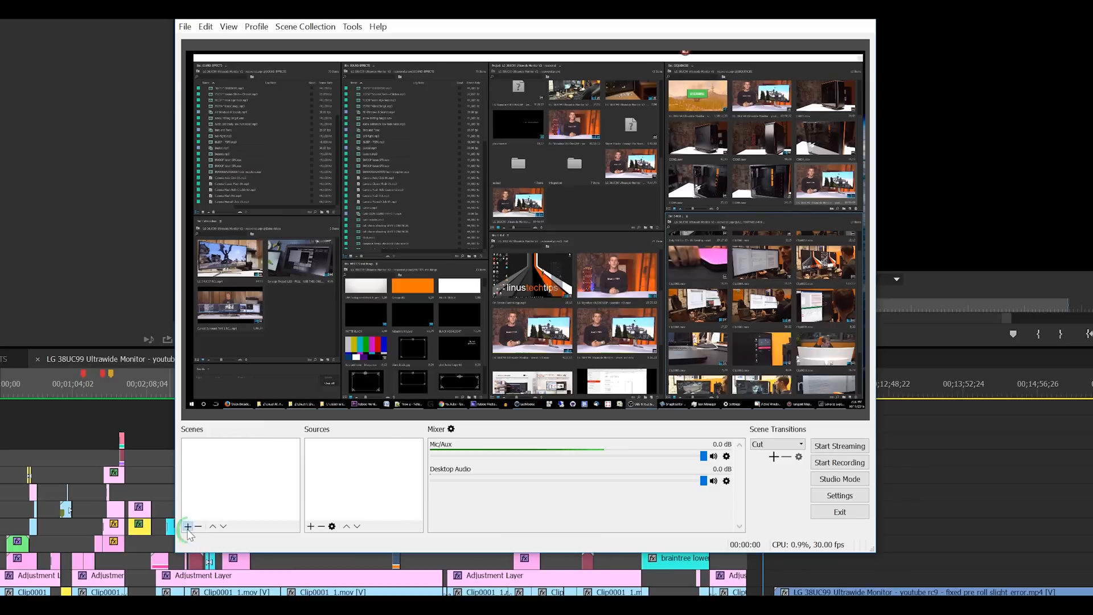
Step: Create a new scene named s1
{"action": "left_click", "coordinate": [187, 525]}
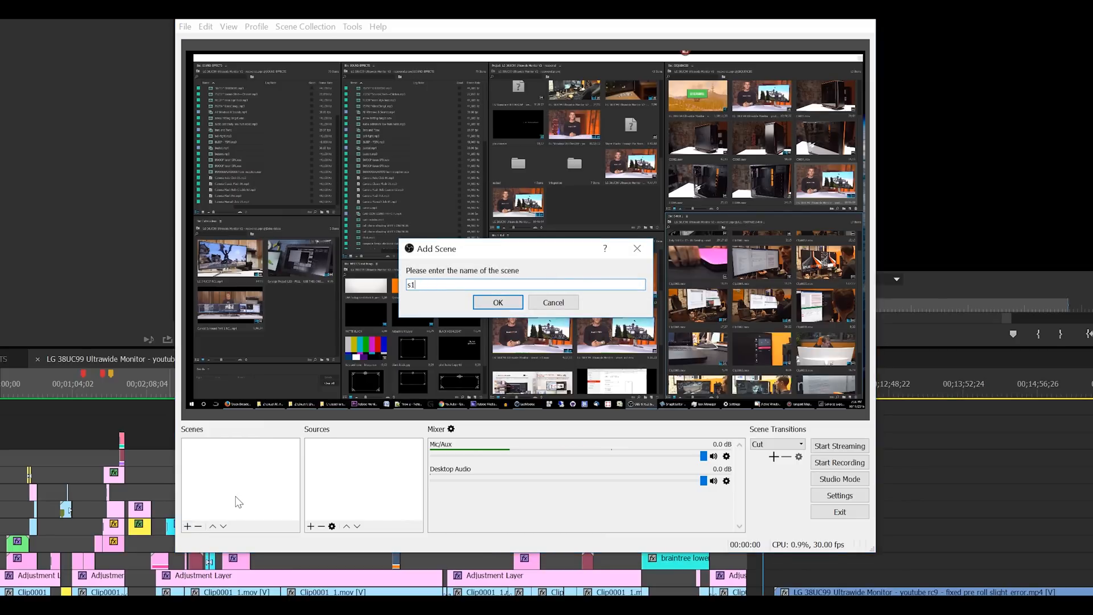
{"action": "left_click", "coordinate": [497, 302]}
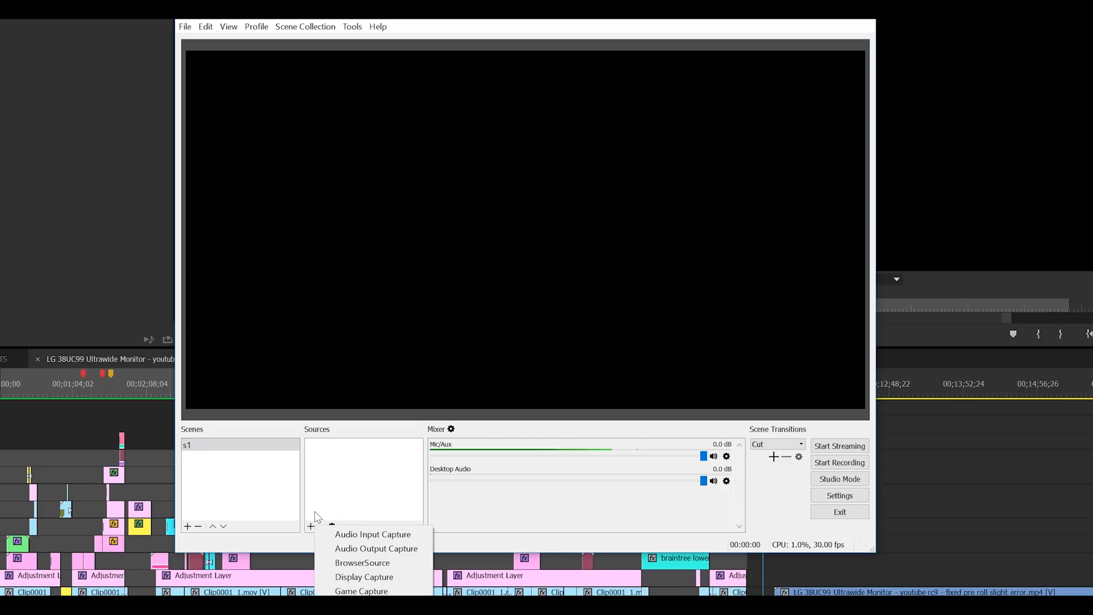
{"action": "mouse_move", "coordinate": [363, 575]}
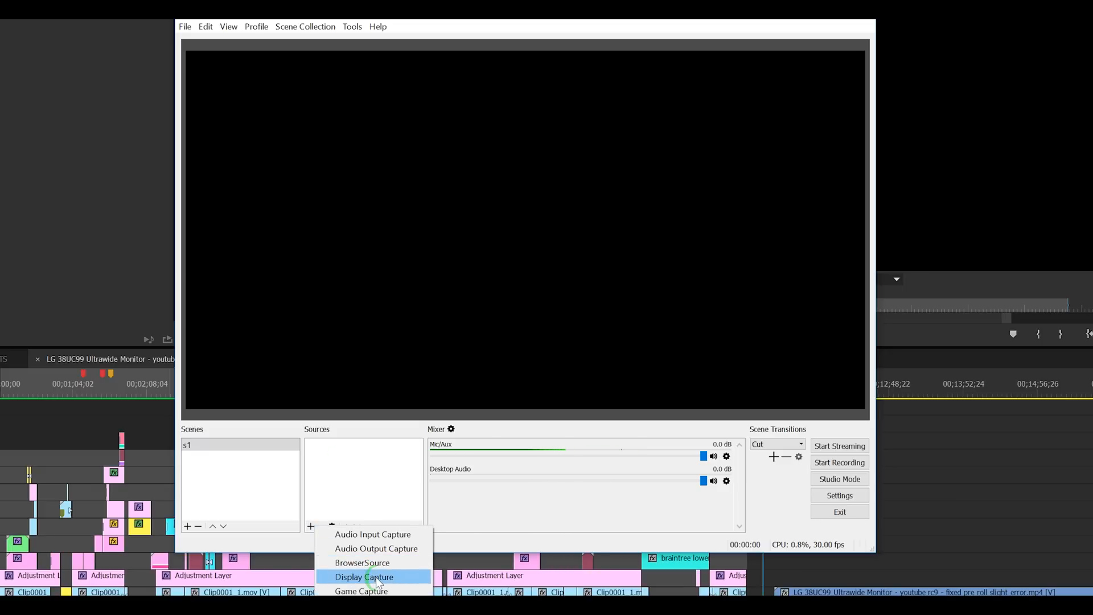
Step: Add a Display Capture source 'monitor 1' to s1 capturing Display 1
{"action": "left_click", "coordinate": [364, 575]}
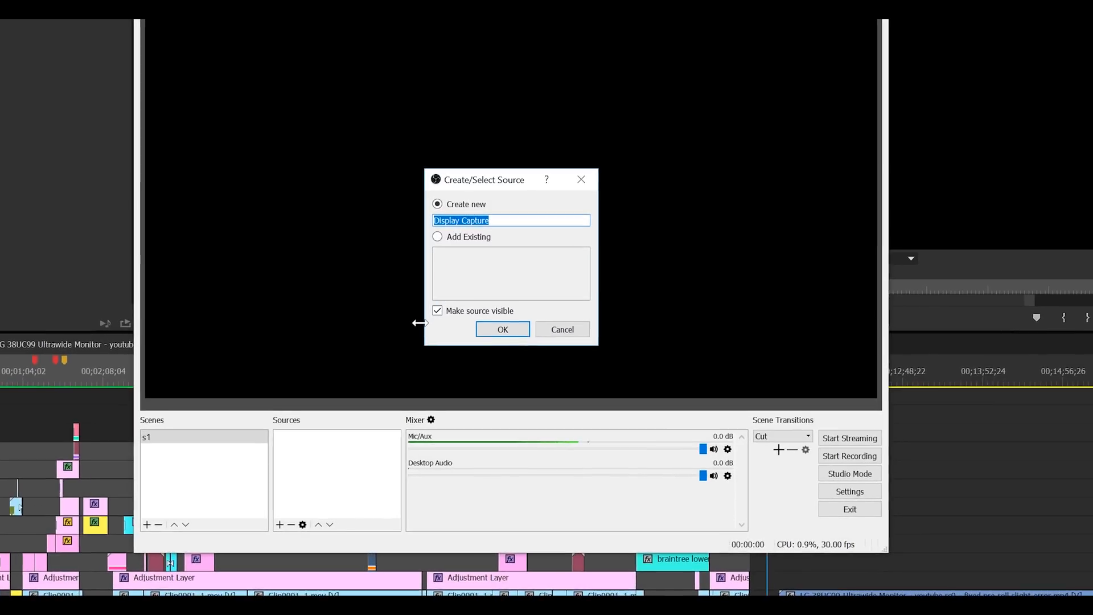
{"action": "type", "text": "monitor 1"}
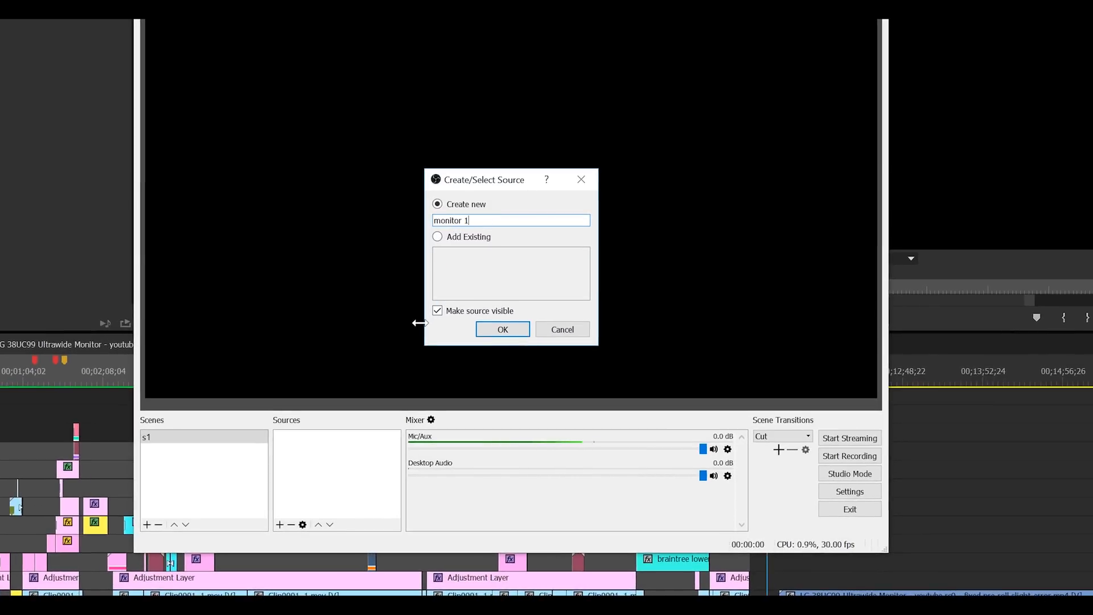
{"action": "left_click", "coordinate": [502, 329]}
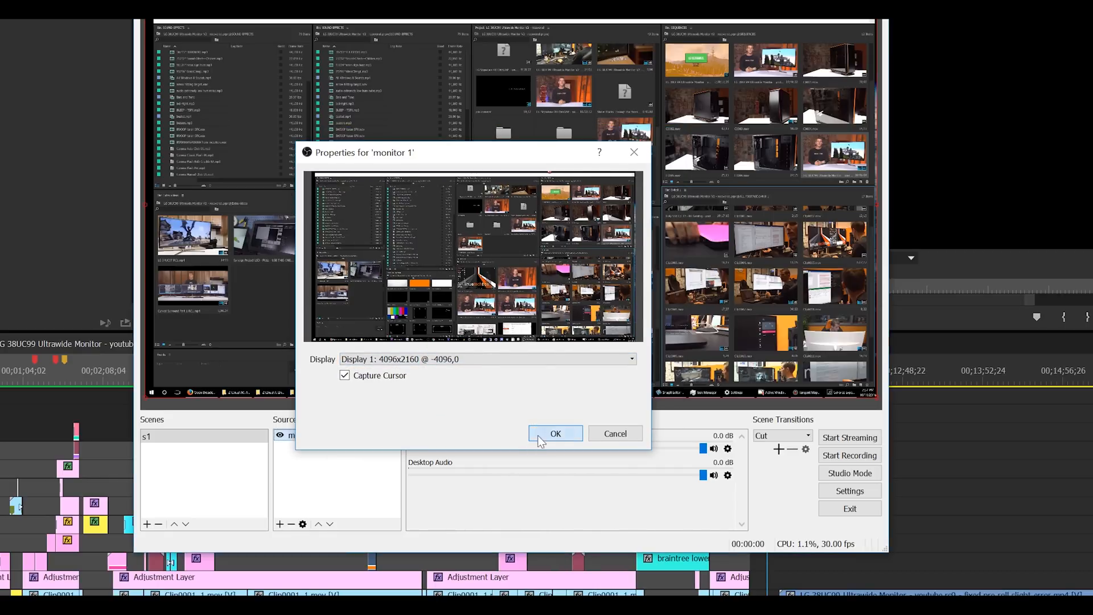
{"action": "left_click", "coordinate": [556, 433]}
{"action": "type", "text": "s2"}
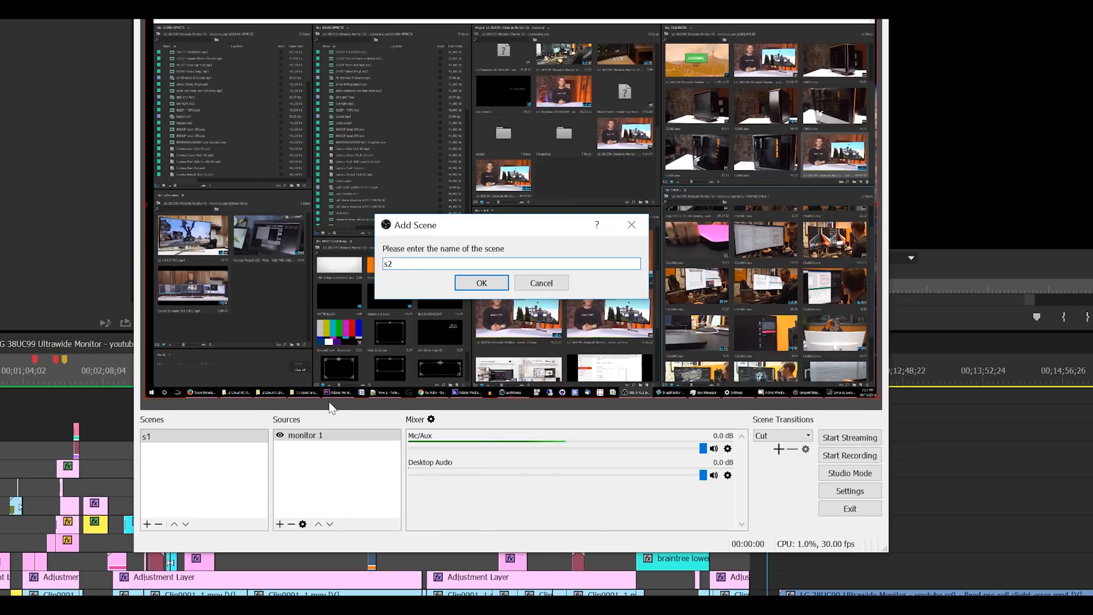
Step: Create scene s2 with a Display Capture 'monitor2' set to Display 0
{"action": "left_click", "coordinate": [480, 282]}
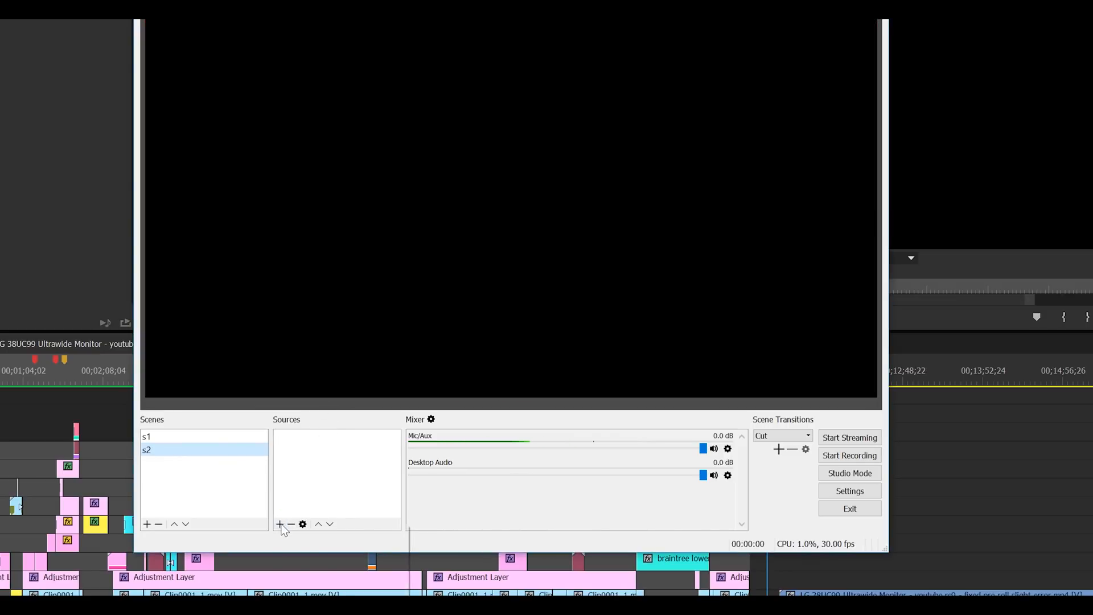
{"action": "left_click", "coordinate": [280, 524]}
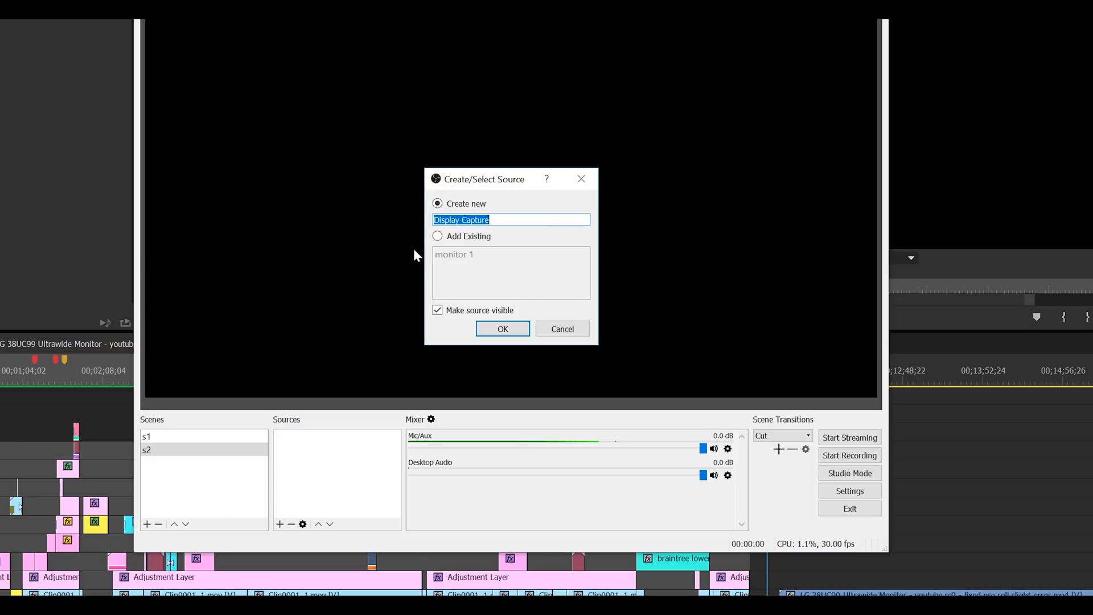
{"action": "type", "text": "m"}
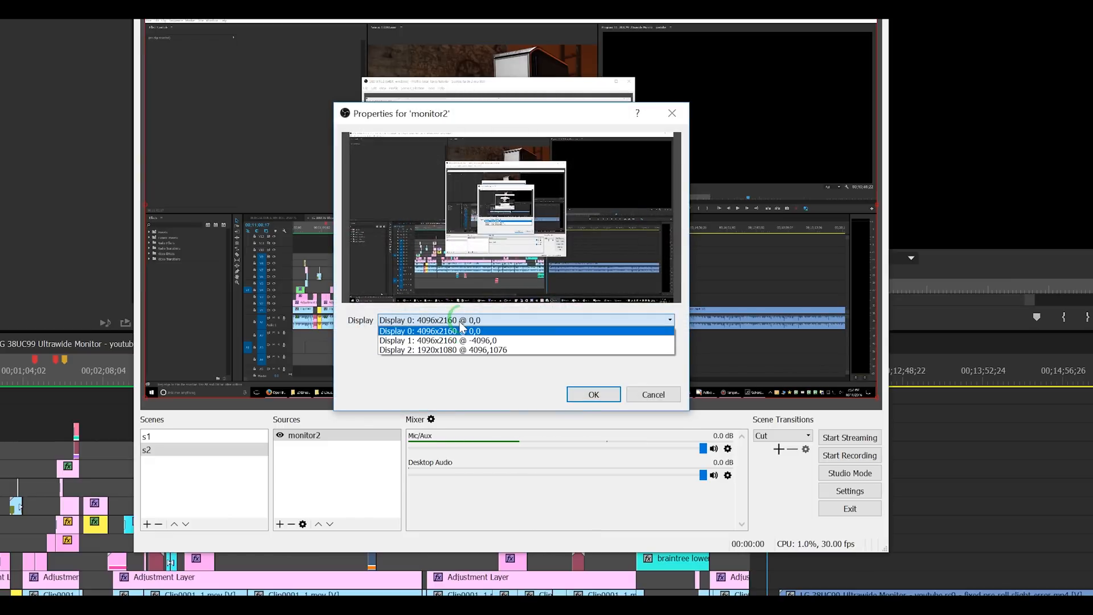
{"action": "left_click", "coordinate": [429, 330]}
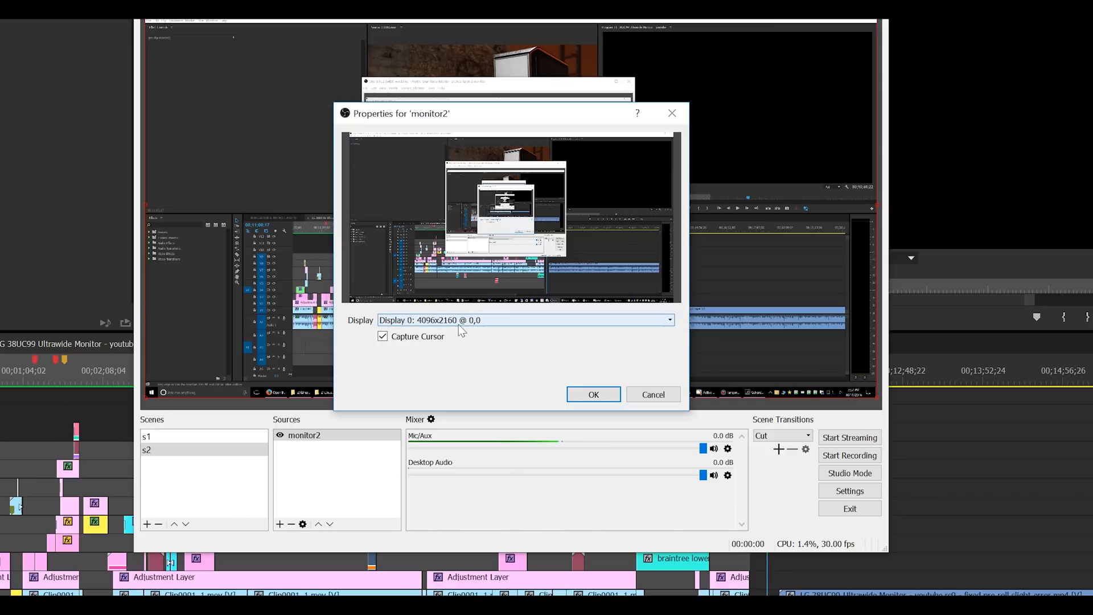
{"action": "left_click", "coordinate": [591, 394]}
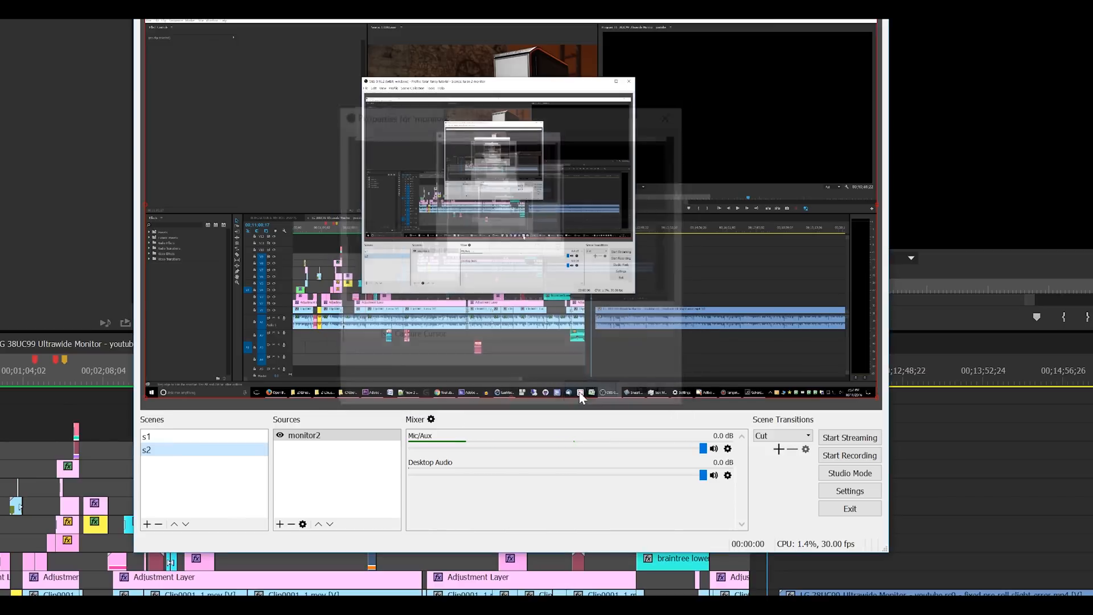
Step: Create scene s3 with a Display Capture 'monitor 3' set to Display 2
{"action": "left_click", "coordinate": [147, 523]}
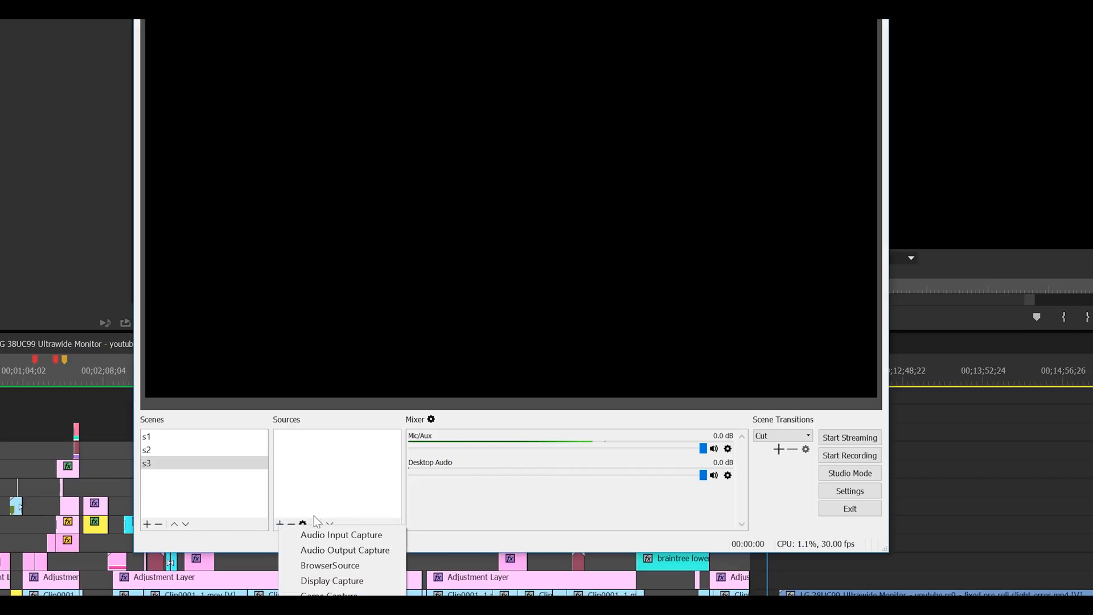
{"action": "left_click", "coordinate": [331, 580]}
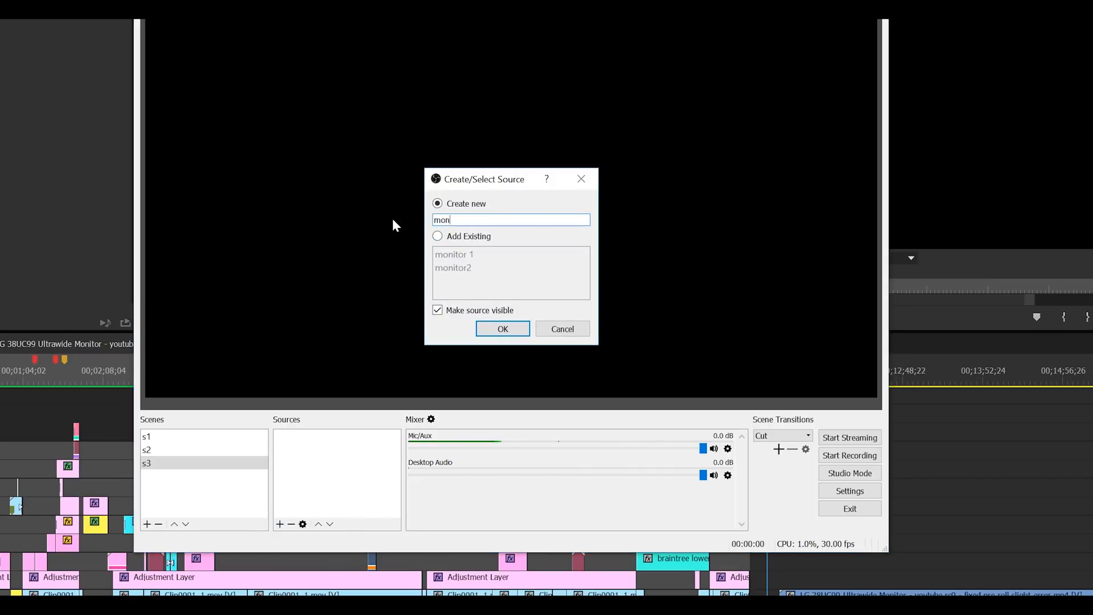
{"action": "left_click", "coordinate": [502, 328]}
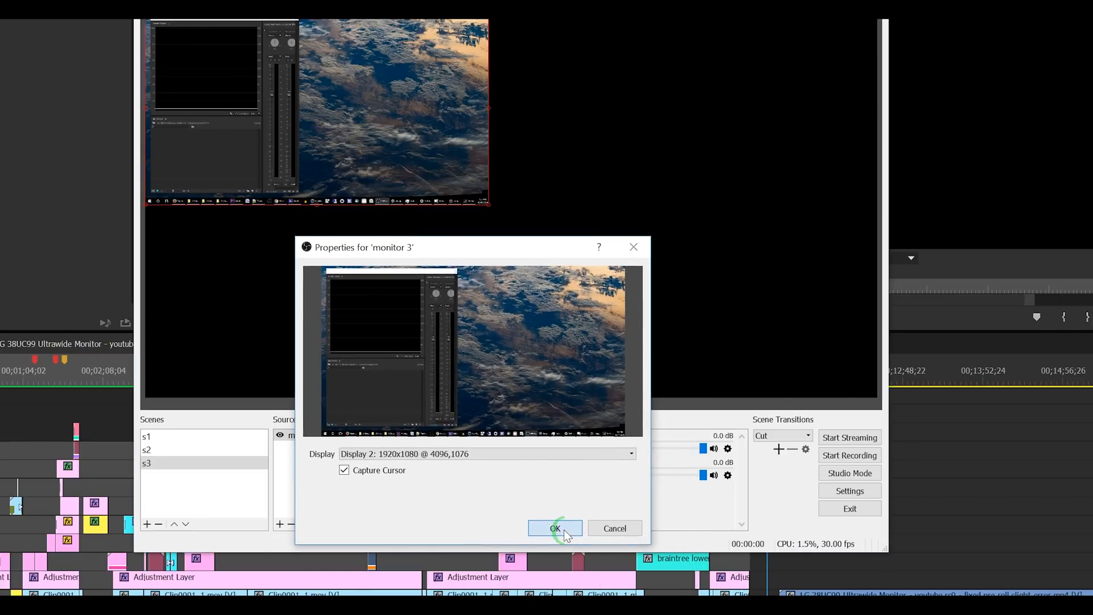
{"action": "left_click", "coordinate": [555, 527]}
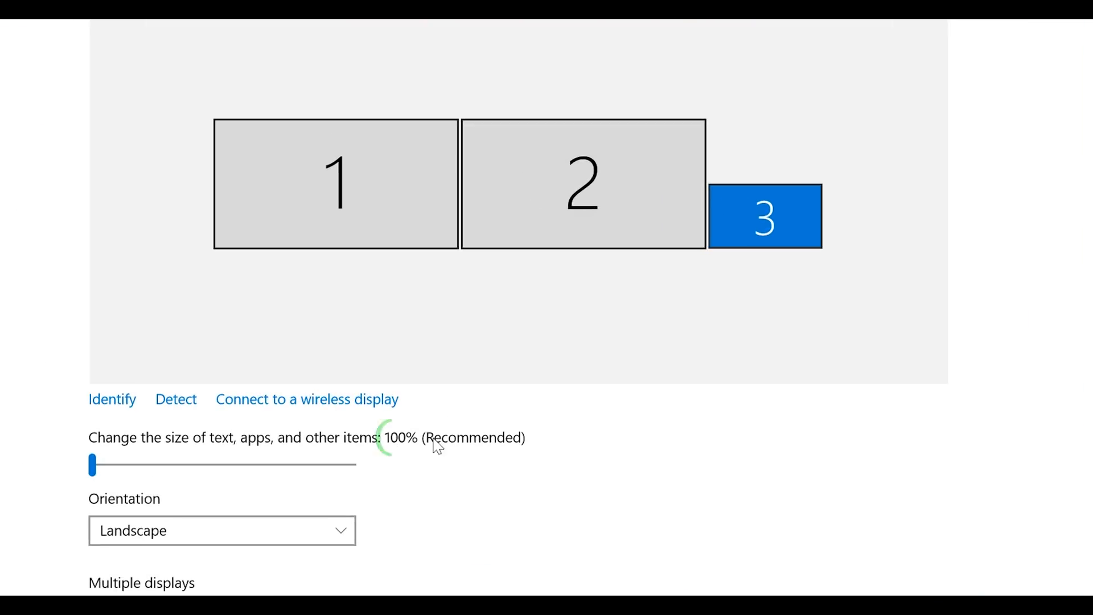
{"action": "left_click_drag", "start_coordinate": [91, 464], "coordinate": [157, 464]}
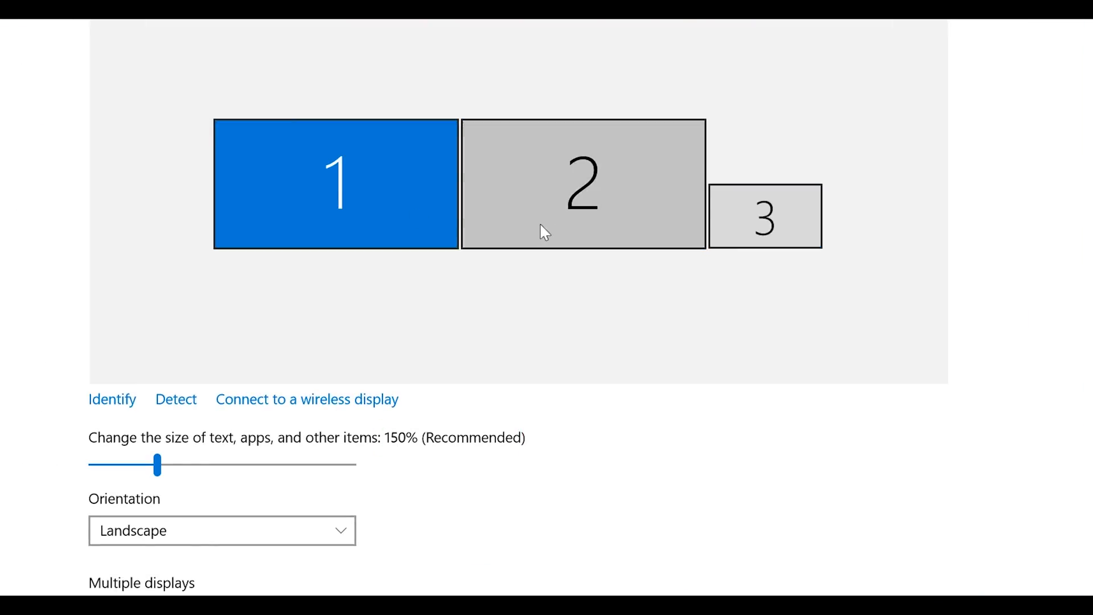
{"action": "mouse_move", "coordinate": [599, 130]}
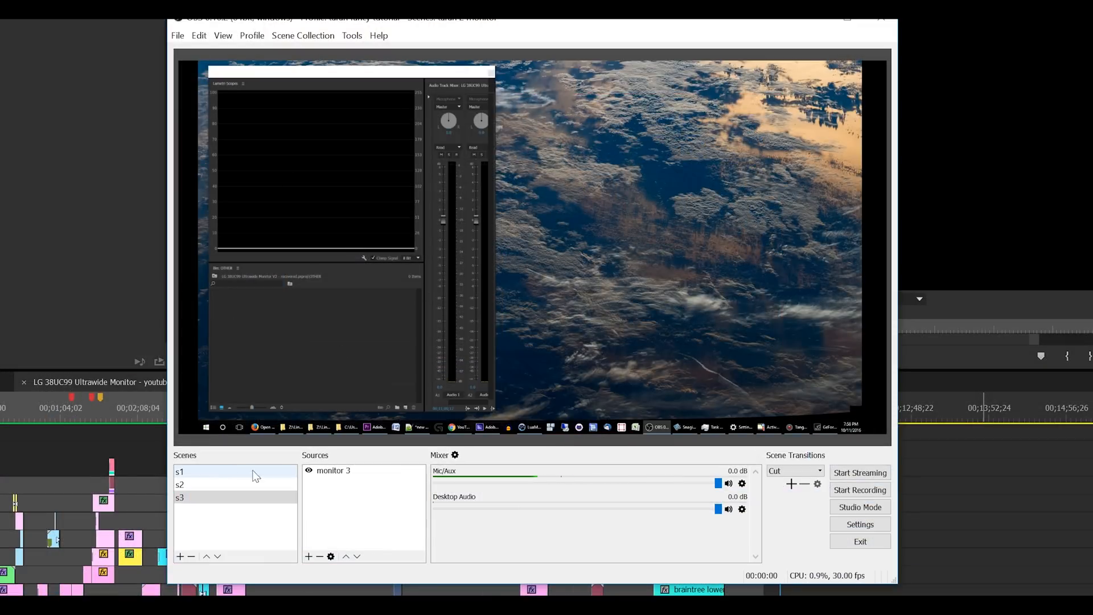
Step: Select scene s1 in the Scenes list to show its monitor 1 source
{"action": "left_click", "coordinate": [179, 498]}
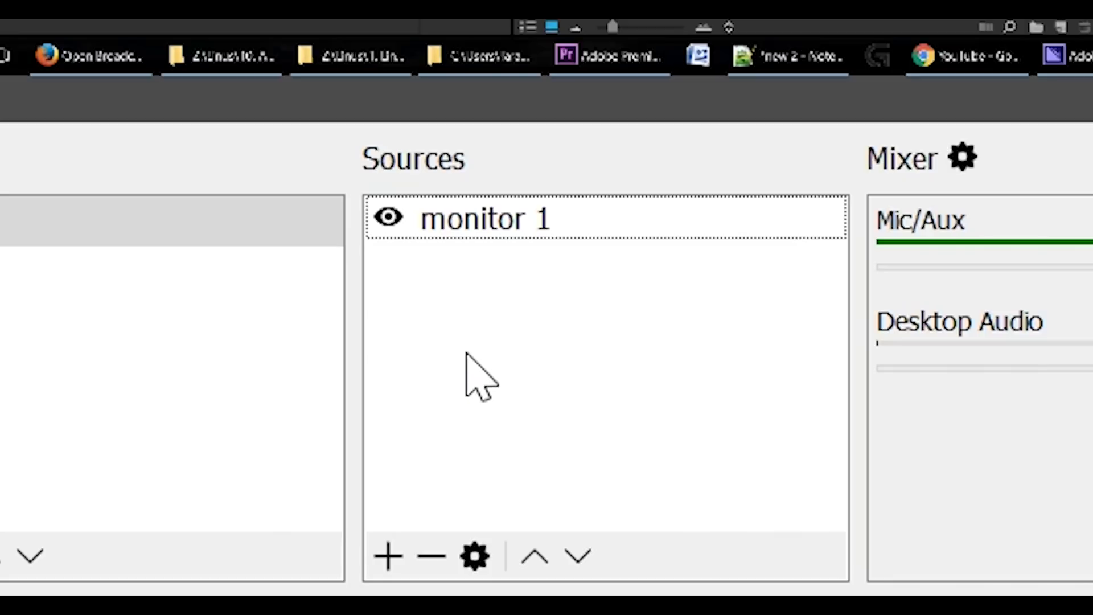
Step: Add a Scene Switcher Options source 'tres monitors lol' to s1 and show its empty properties
{"action": "right_click", "coordinate": [476, 377]}
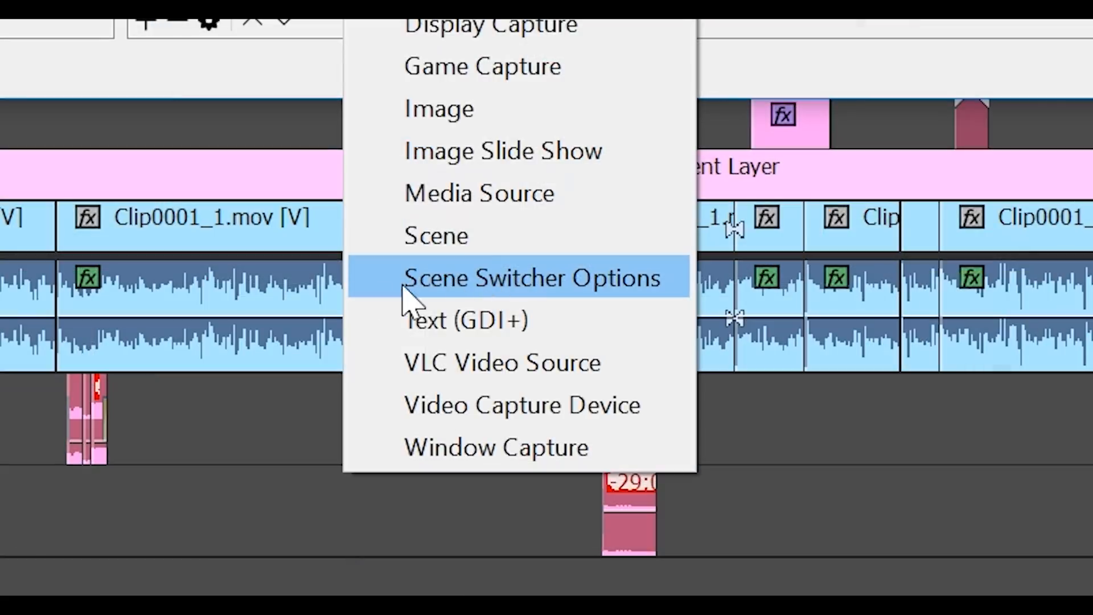
{"action": "mouse_move", "coordinate": [501, 286]}
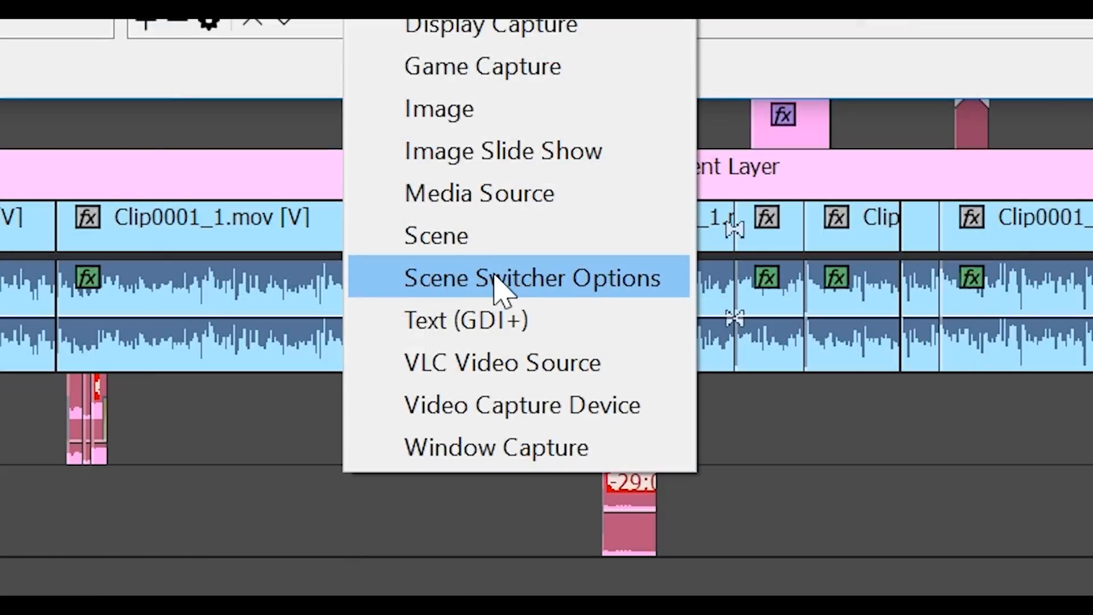
{"action": "left_click", "coordinate": [531, 278]}
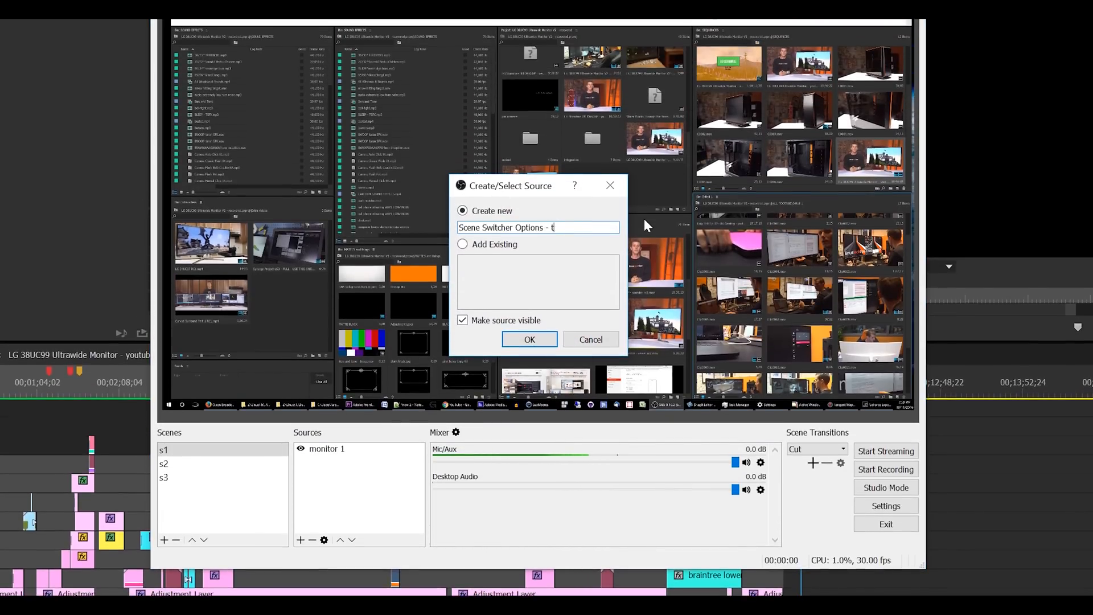
{"action": "type", "text": "res monitors"}
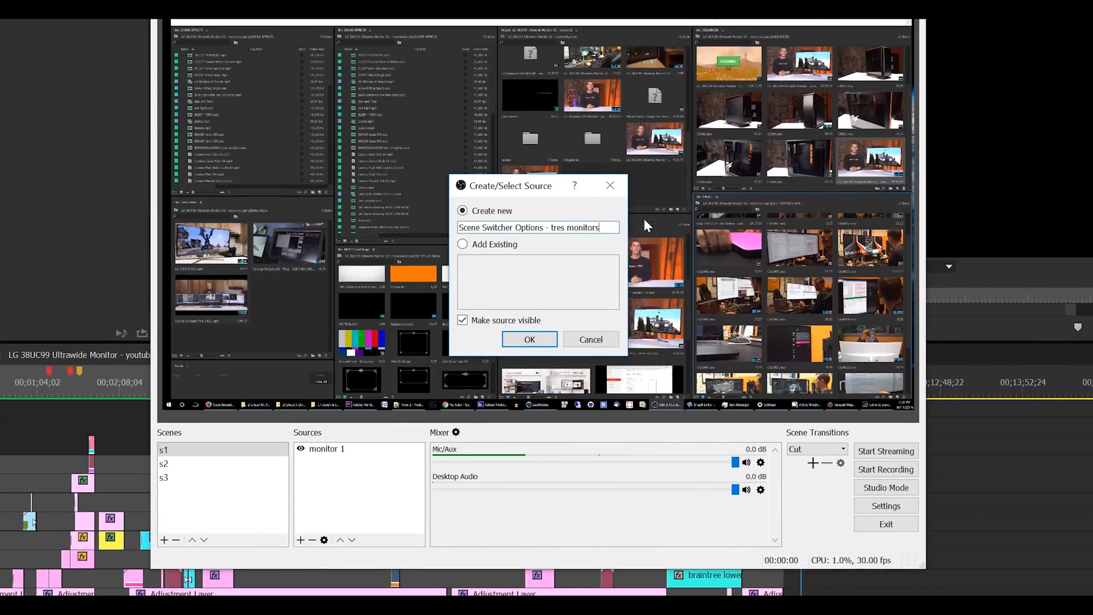
{"action": "left_click", "coordinate": [529, 339]}
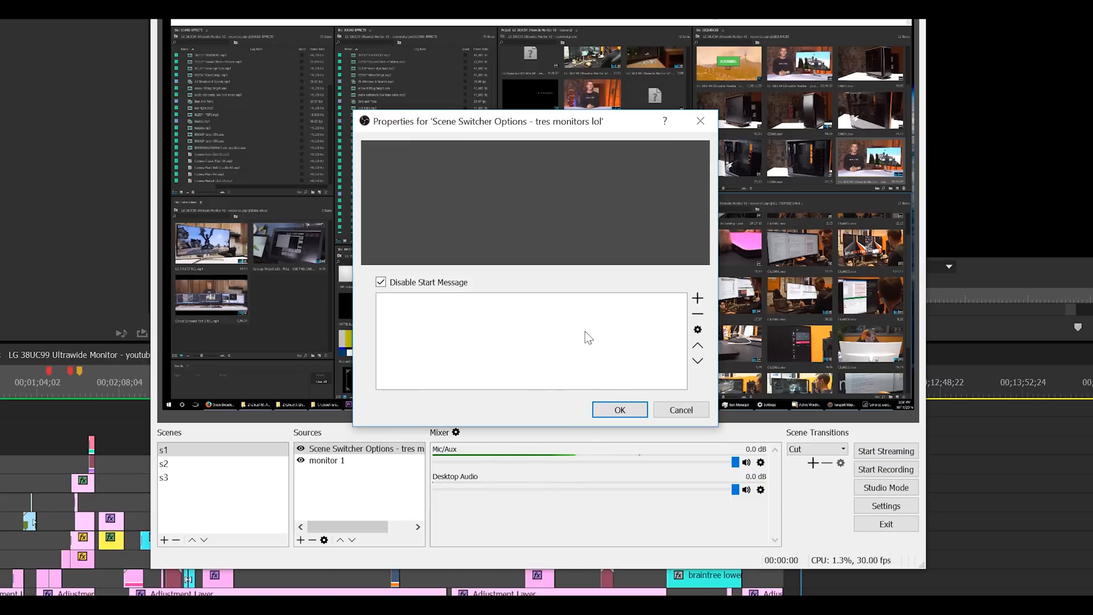
{"action": "left_click", "coordinate": [697, 297]}
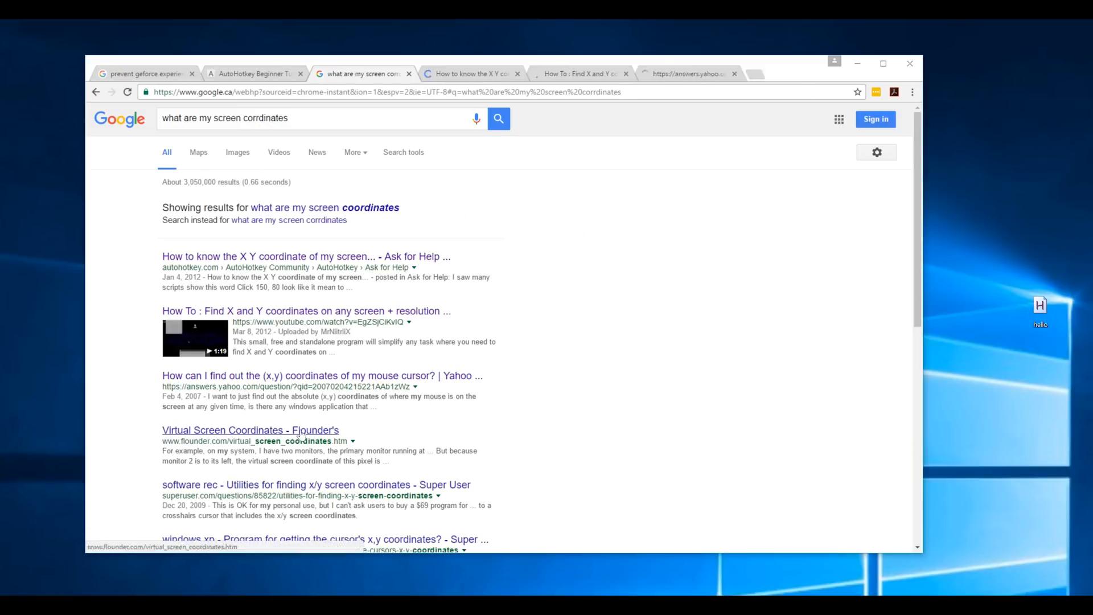
Step: From the 'what are my screen coordinates' search, open a result about X/Y coordinates
{"action": "left_click", "coordinate": [249, 430]}
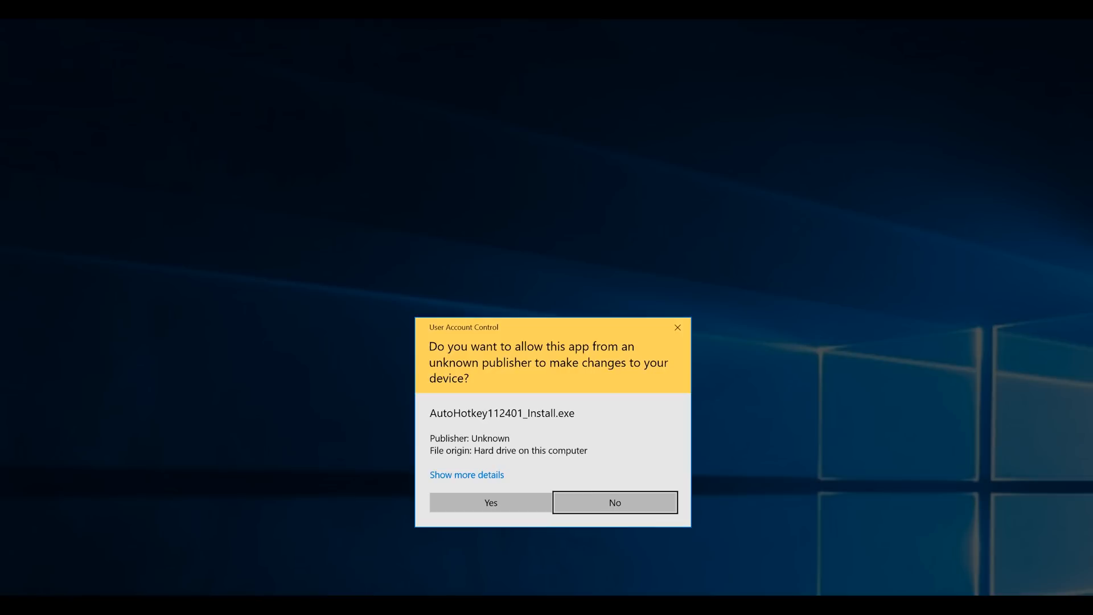
Step: Allow the AutoHotkey installer through the UAC prompt to complete installation
{"action": "left_click", "coordinate": [489, 502]}
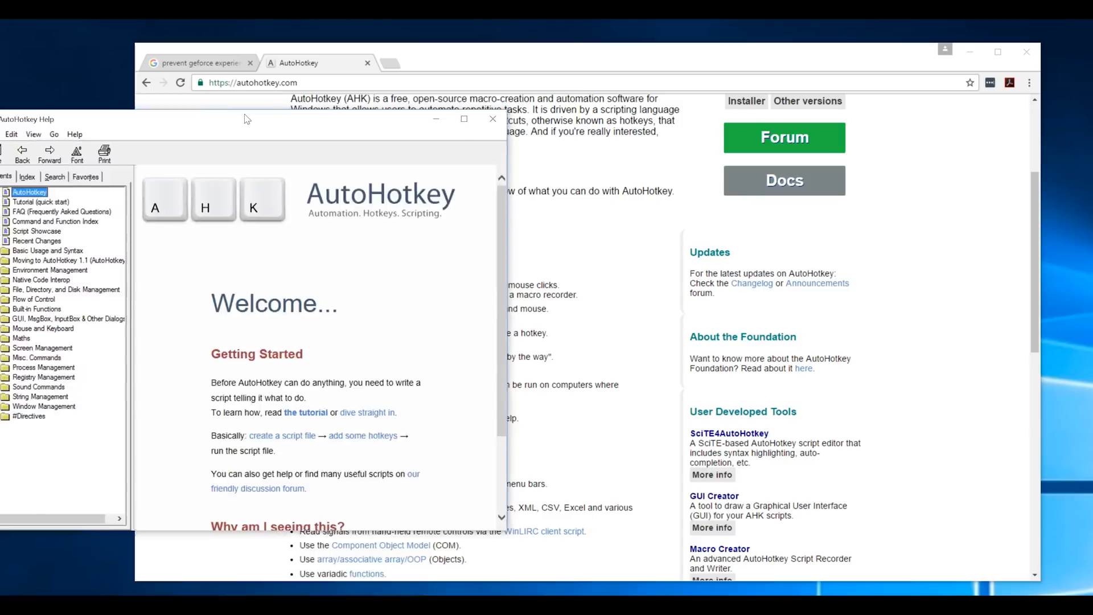
Step: Search Start for 'window' and launch Active Window Info (Window Spy)
{"action": "left_click", "coordinate": [33, 565]}
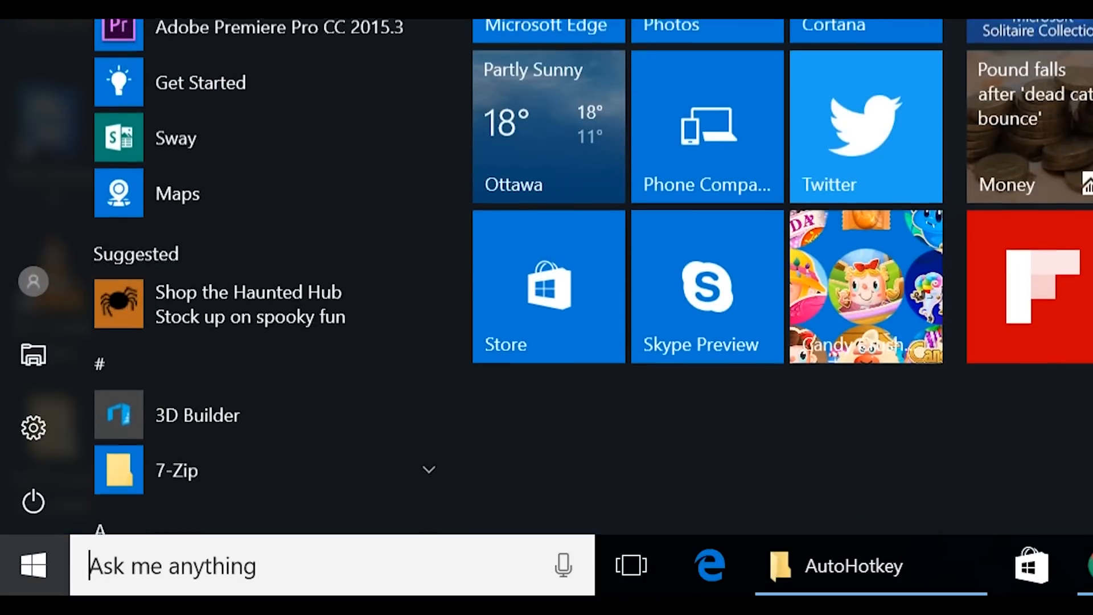
{"action": "type", "text": "window spy"}
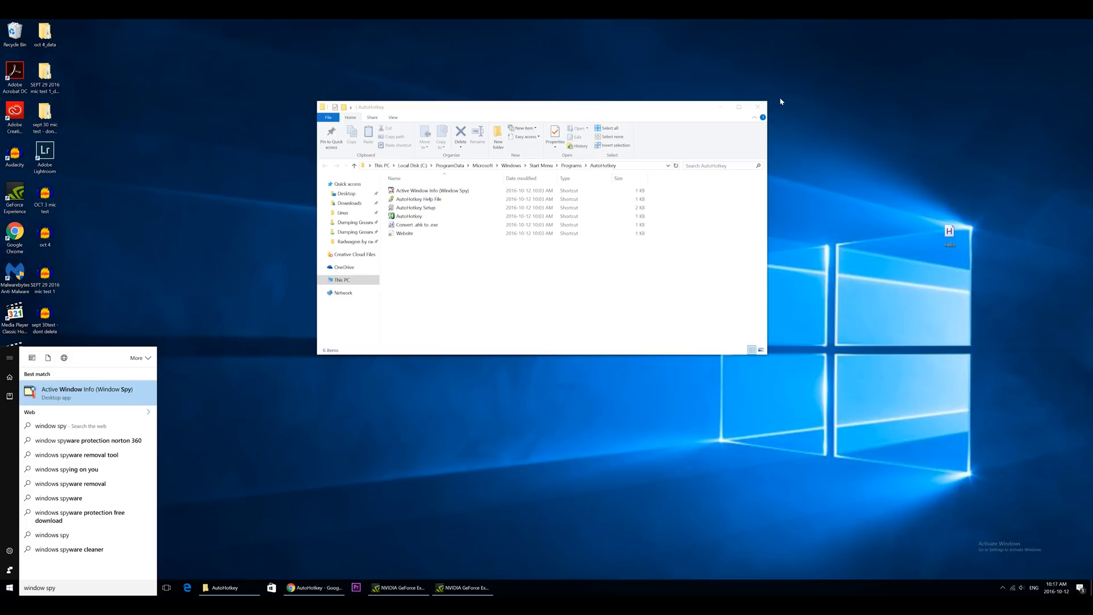
{"action": "left_click", "coordinate": [87, 393]}
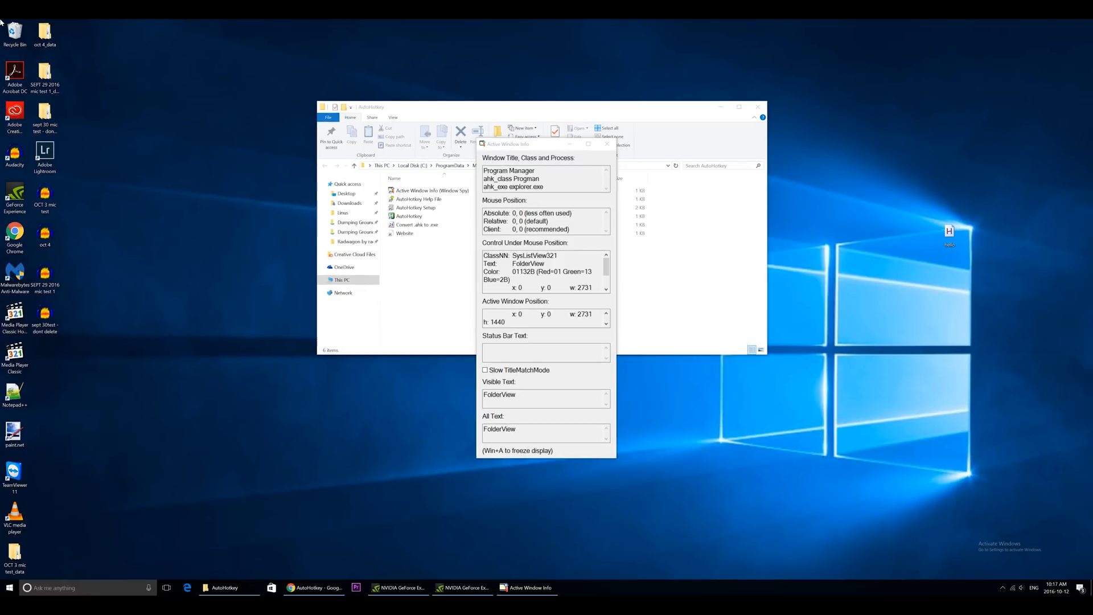
{"action": "mouse_move", "coordinate": [238, 563]}
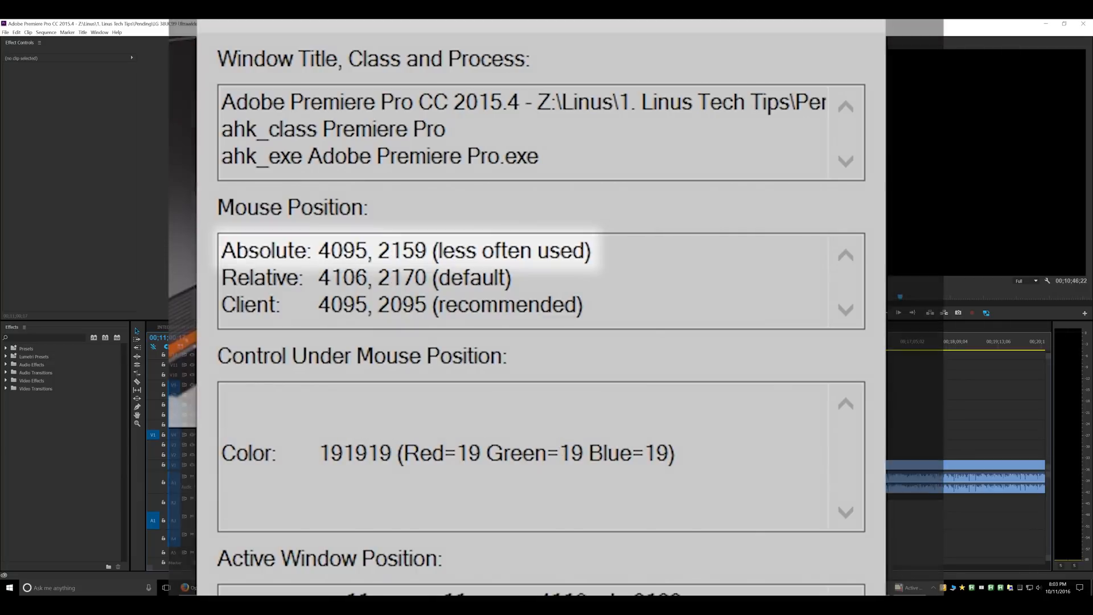
Step: Freeze the Window Spy readout at mouse position 4095, 2159 with Win+A
{"action": "key", "text": "win+a"}
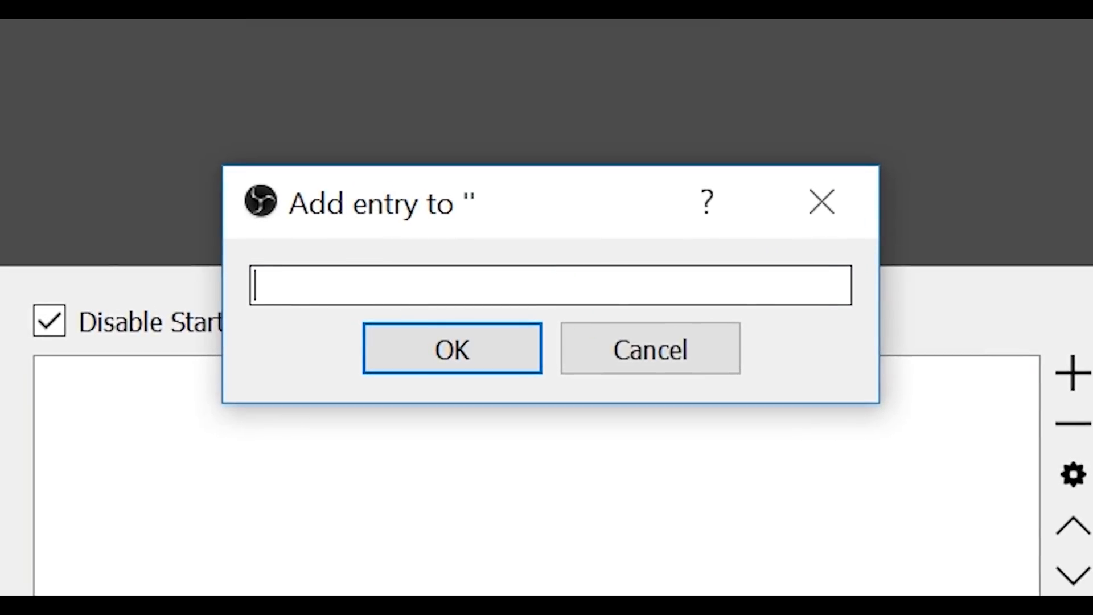
Step: Enter the region entry '<0x0.4095x2159>,s2' mapping the middle monitor to scene s2
{"action": "type", "text": "<"}
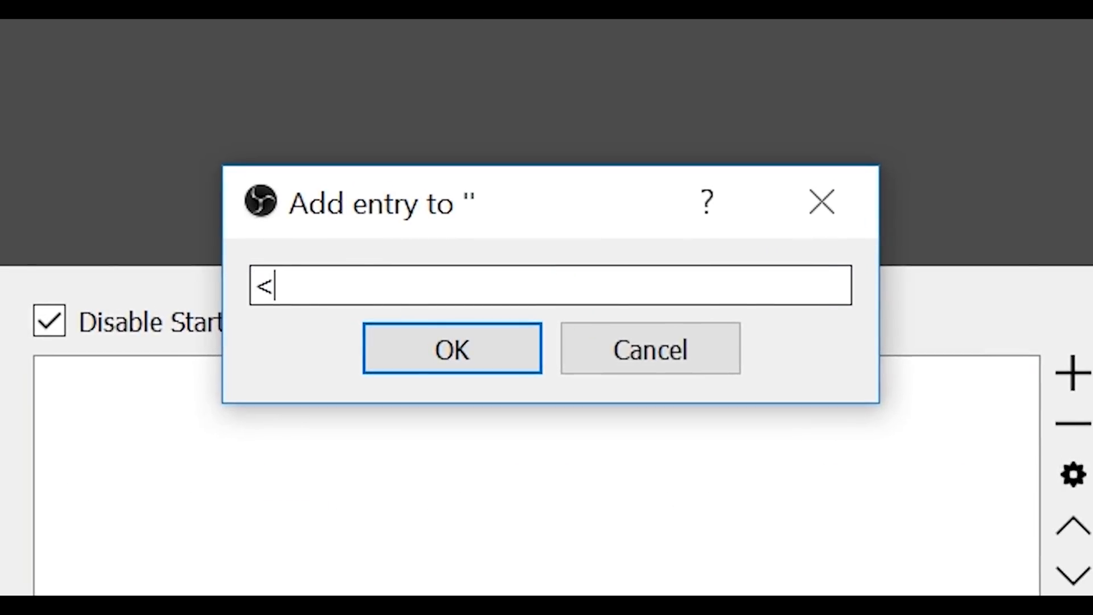
{"action": "type", "text": "0x0"}
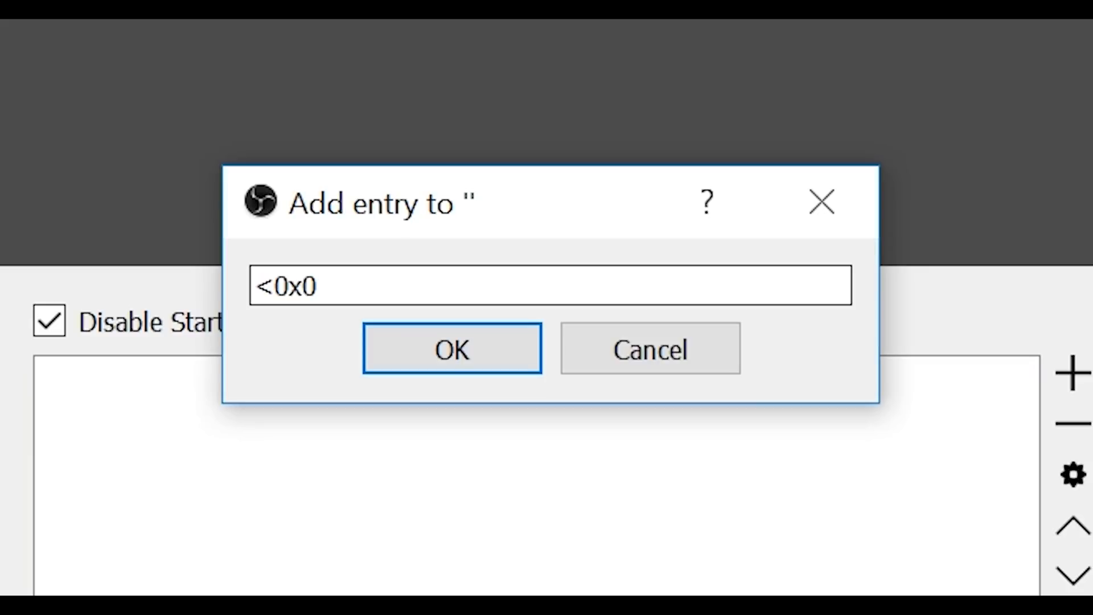
{"action": "type", "text": "."}
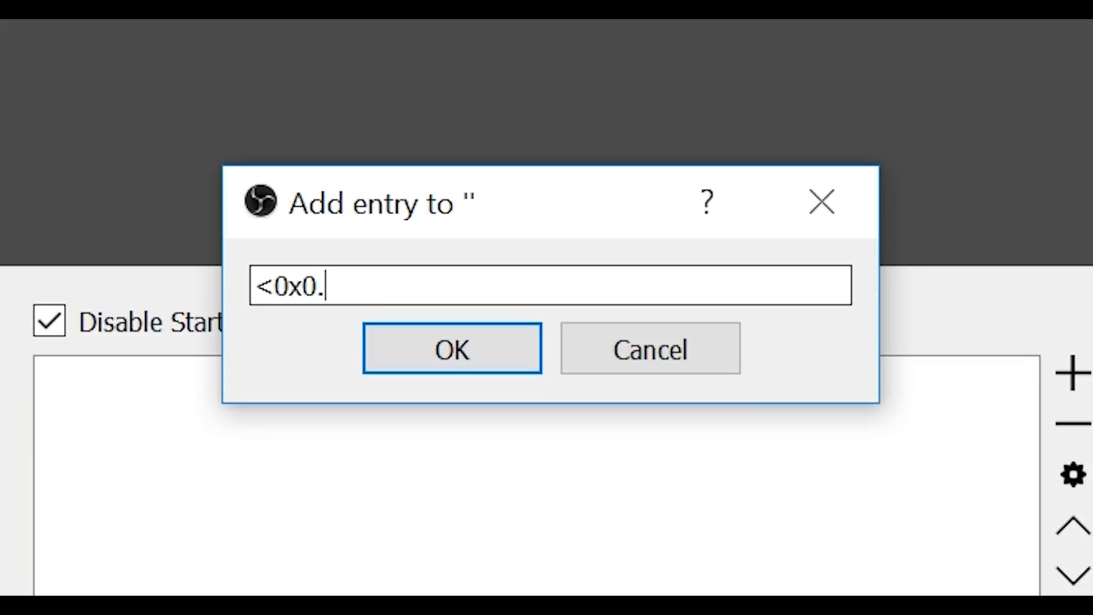
{"action": "type", "text": "4095, 2159"}
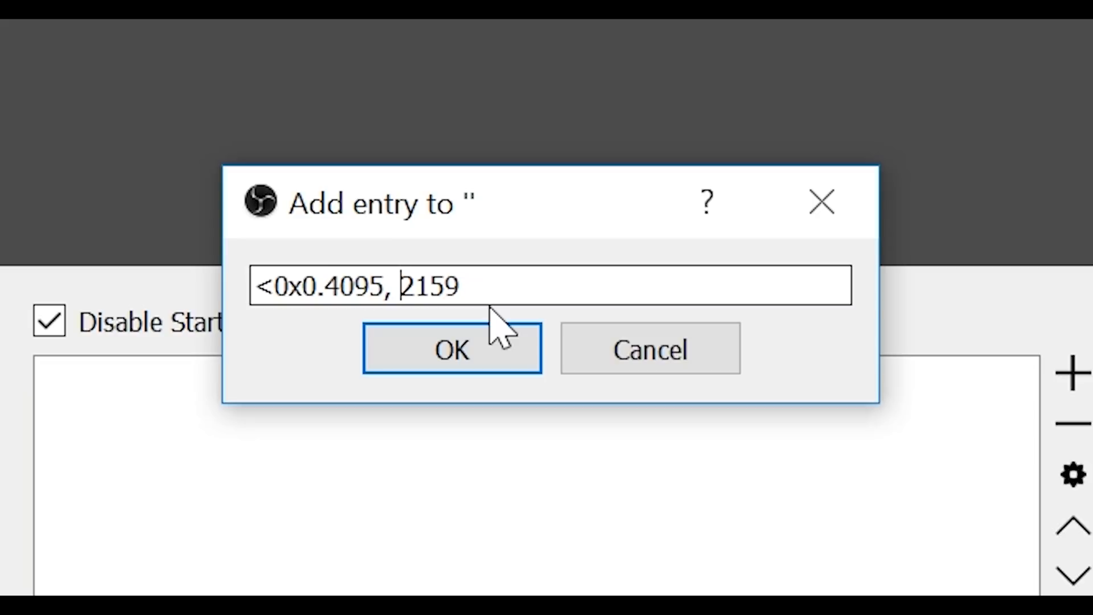
{"action": "key", "text": "Backspace"}
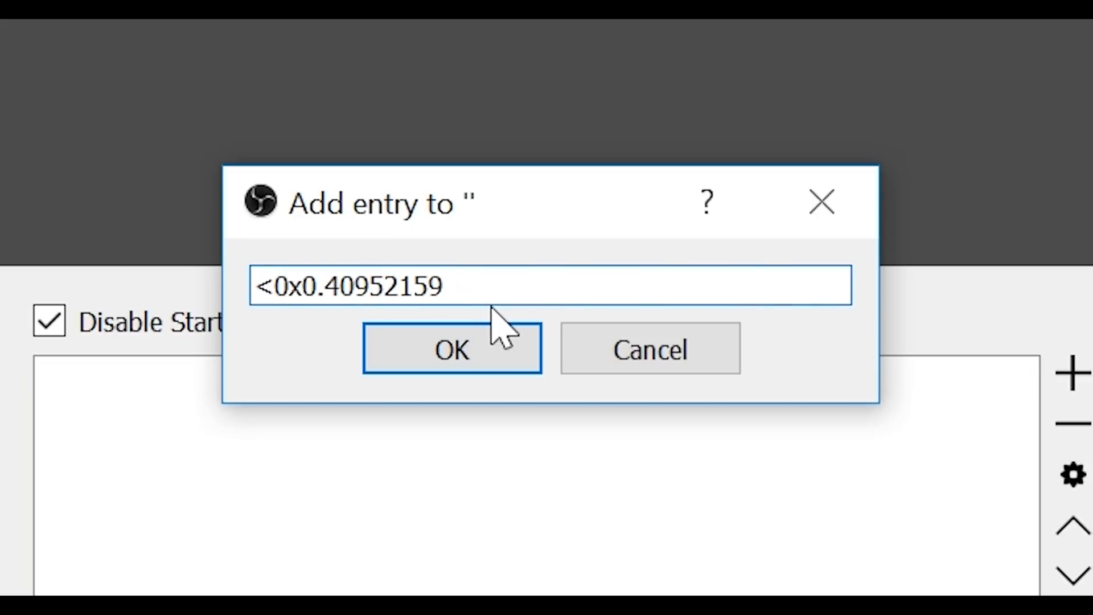
{"action": "type", "text": "x"}
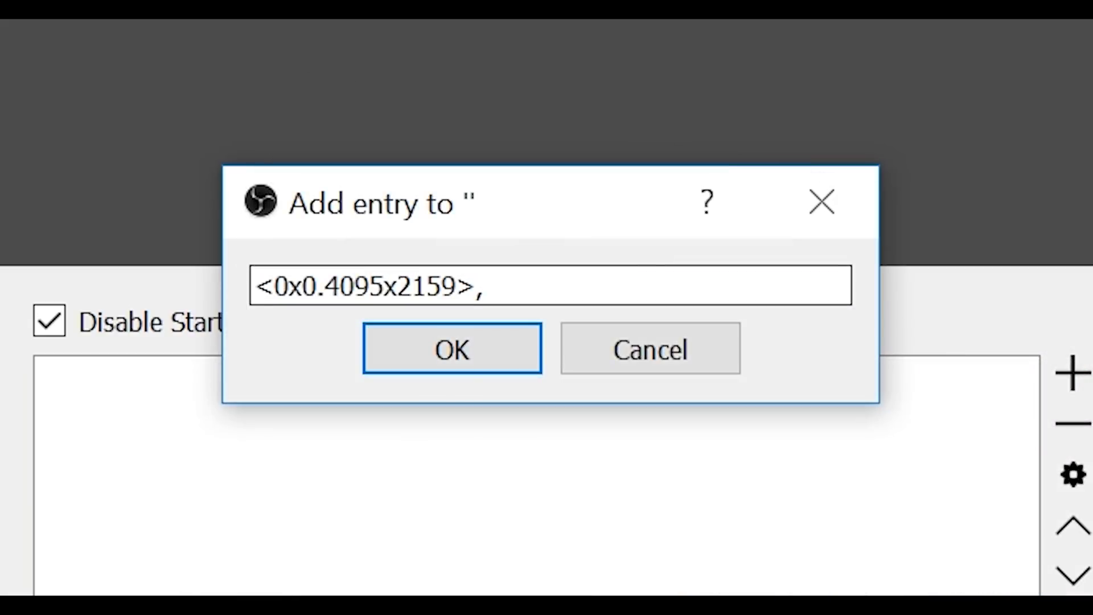
{"action": "type", "text": "s2"}
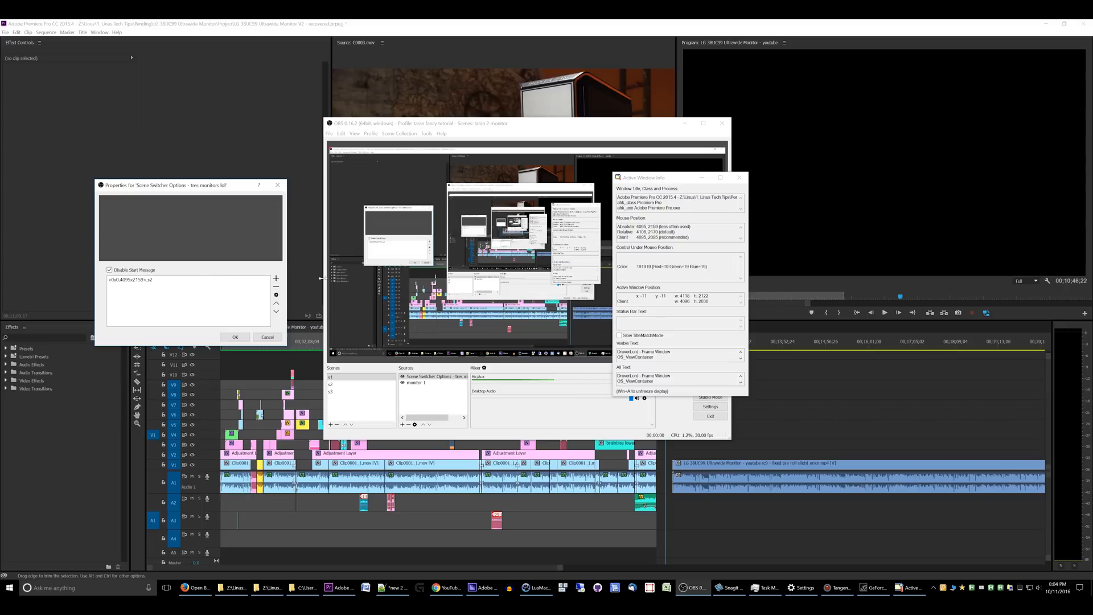
Step: Preview scenes s3 and s1, then move the cursor to the left monitor's corner at -6144, 0
{"action": "left_click", "coordinate": [342, 376]}
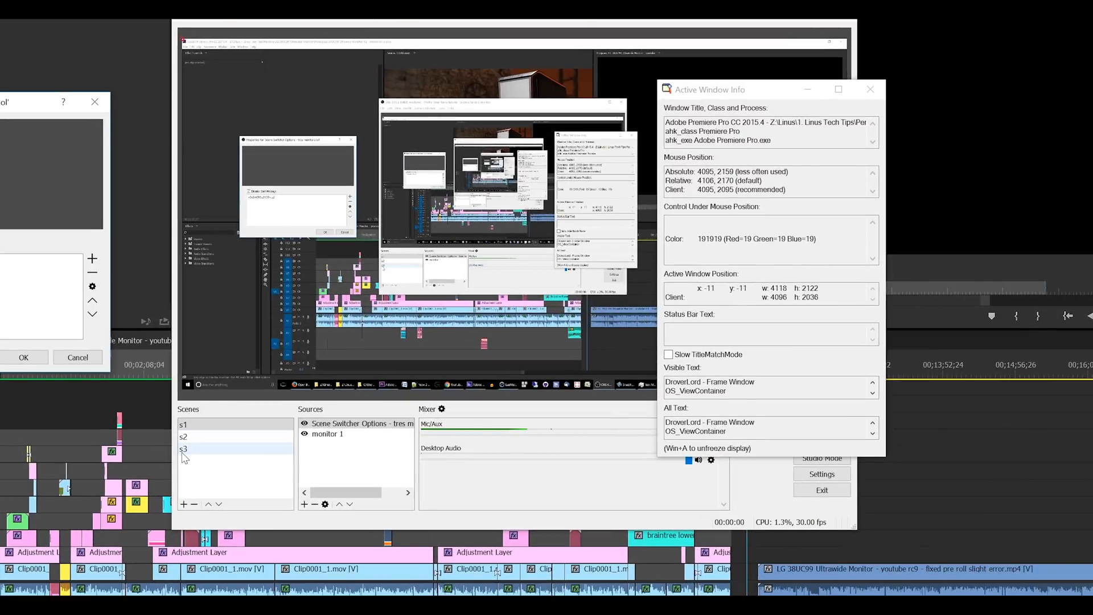
{"action": "left_click", "coordinate": [209, 425]}
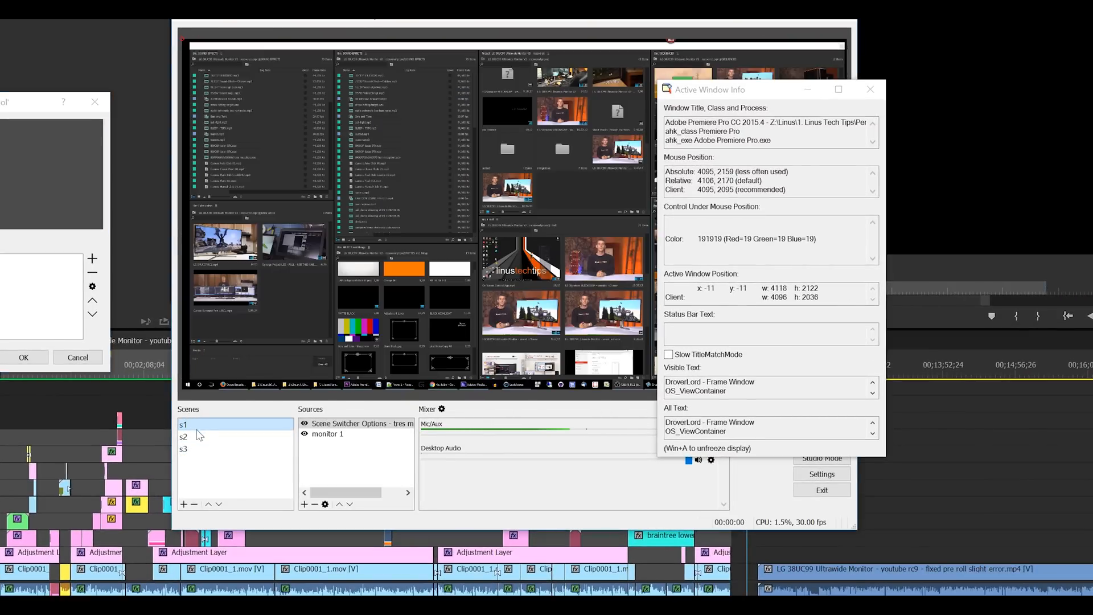
{"action": "left_click", "coordinate": [184, 436]}
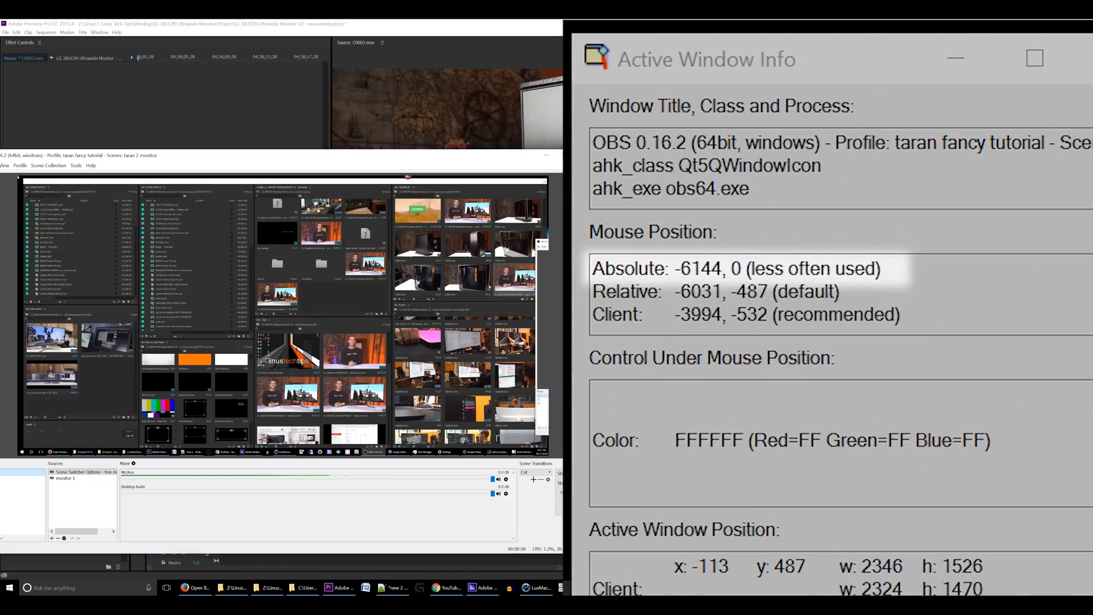
Step: Freeze the Active Window Info readout at -6144, 0 and select it for copying
{"action": "key", "text": "Win+A"}
{"action": "type", "text": "-2049, 2159"}
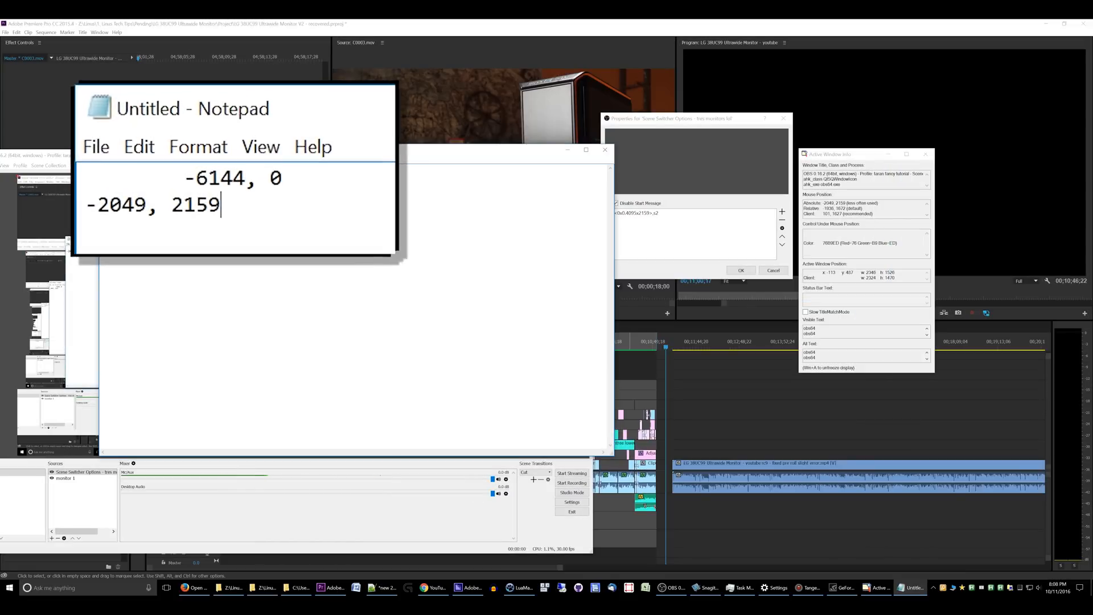
{"action": "key", "text": "ctrl+a"}
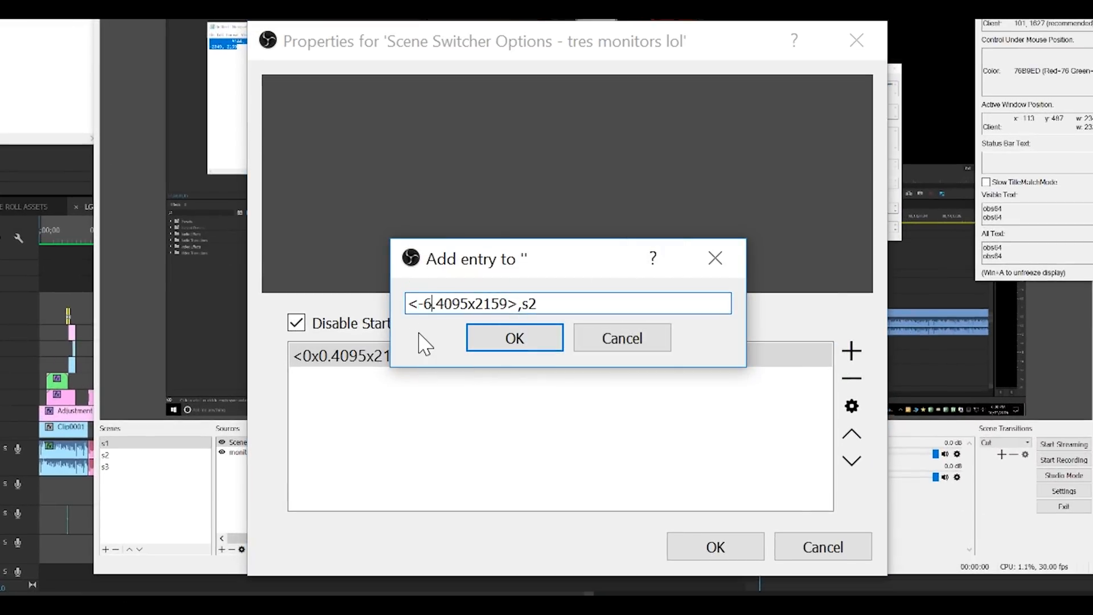
Step: Complete and confirm the entry '<-6144x0.-2049x2159>,s1' for the left monitor
{"action": "type", "text": "144x0"}
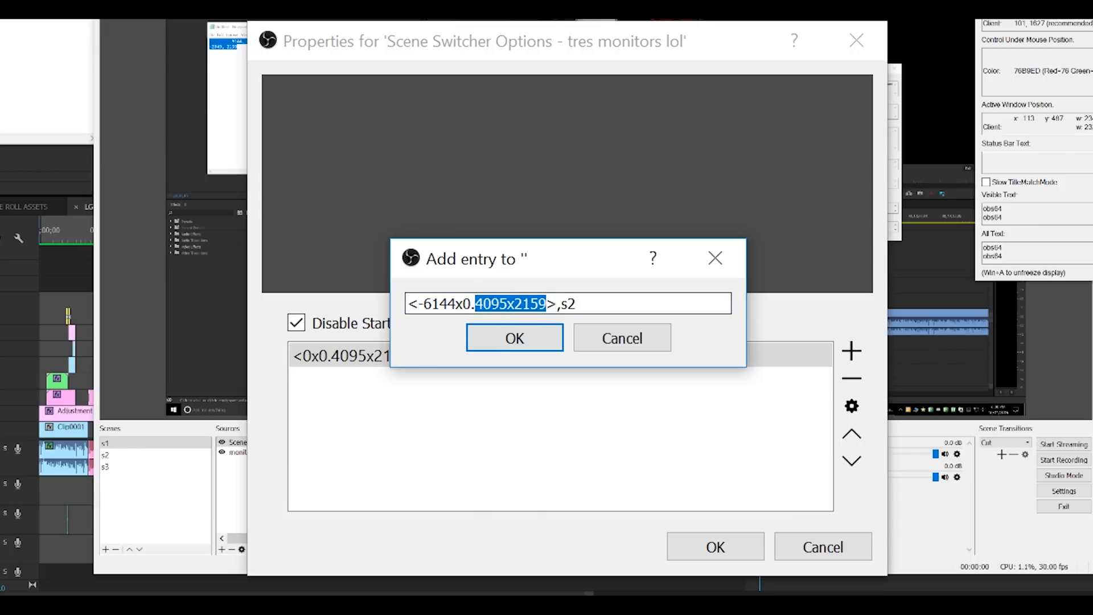
{"action": "type", "text": "-2049"}
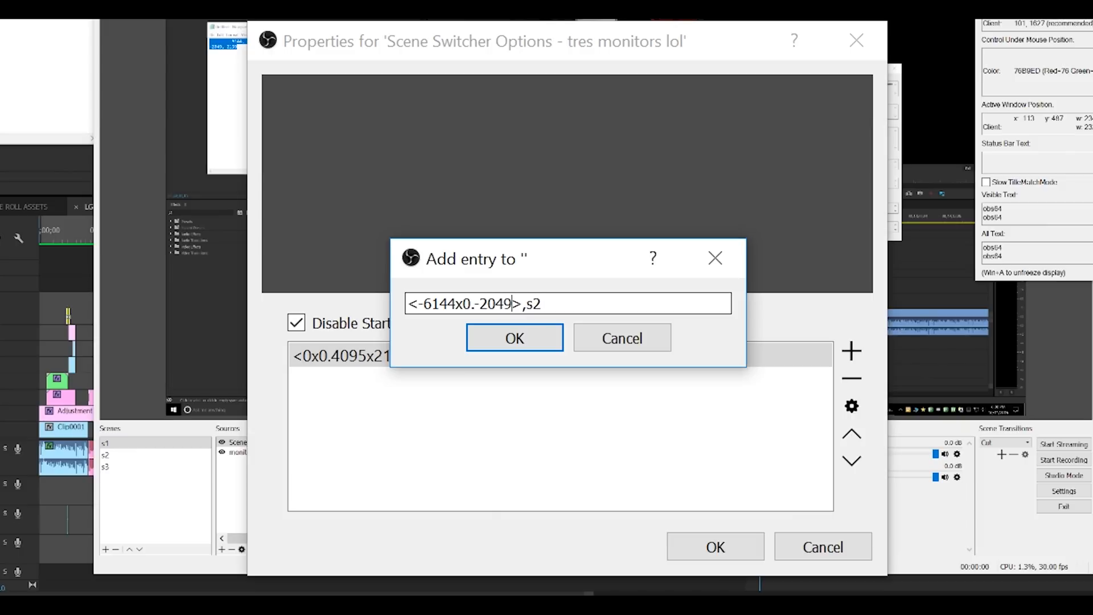
{"action": "type", "text": "x2159"}
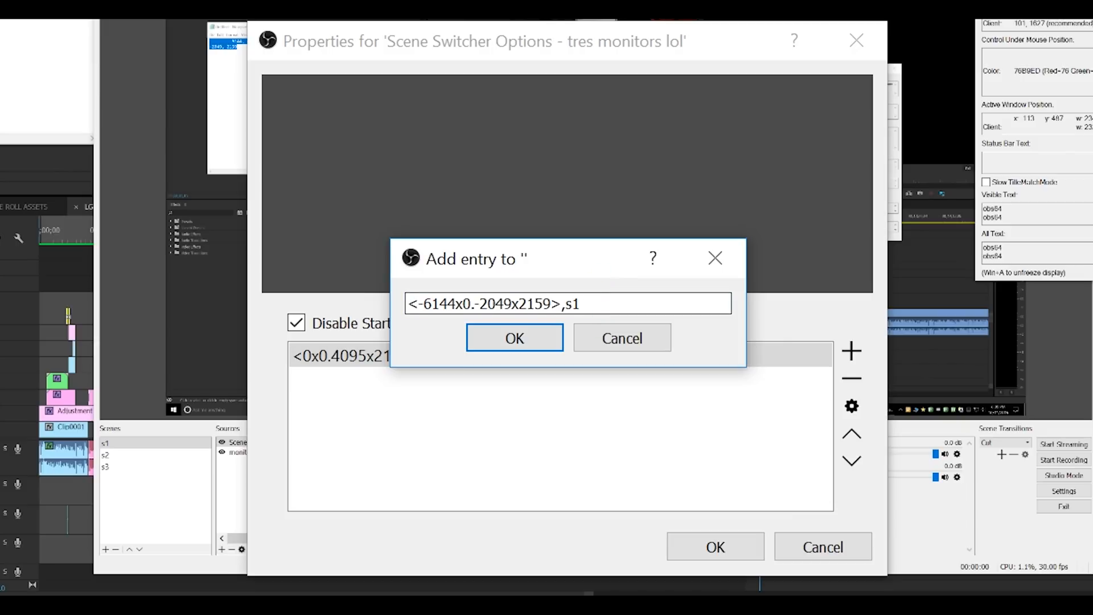
{"action": "left_click", "coordinate": [513, 338]}
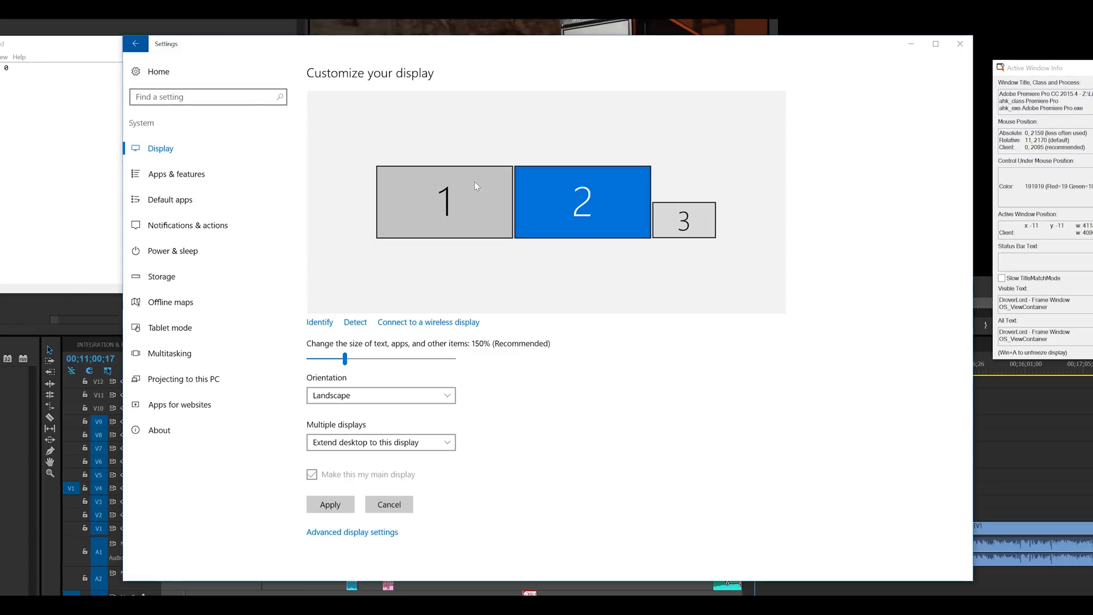
{"action": "mouse_move", "coordinate": [512, 180]}
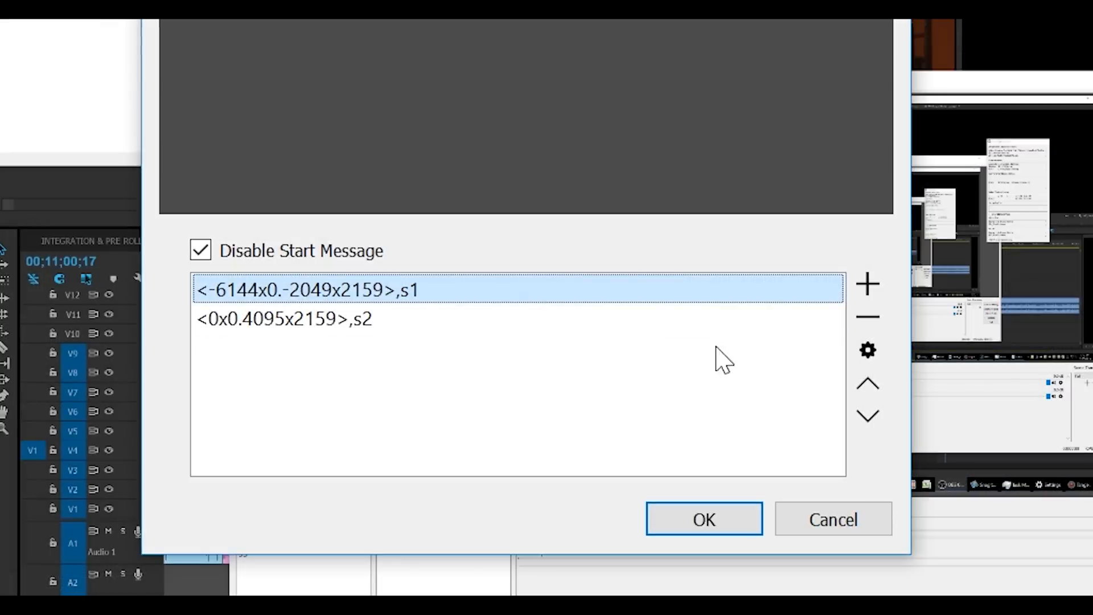
Step: Edit the s1 entry to '<-6144x0.0x2159>,s1' and apply the scene switcher properties
{"action": "double_click", "coordinate": [306, 291]}
{"action": "type", "text": "<-6144x0.0x2159>,s1"}
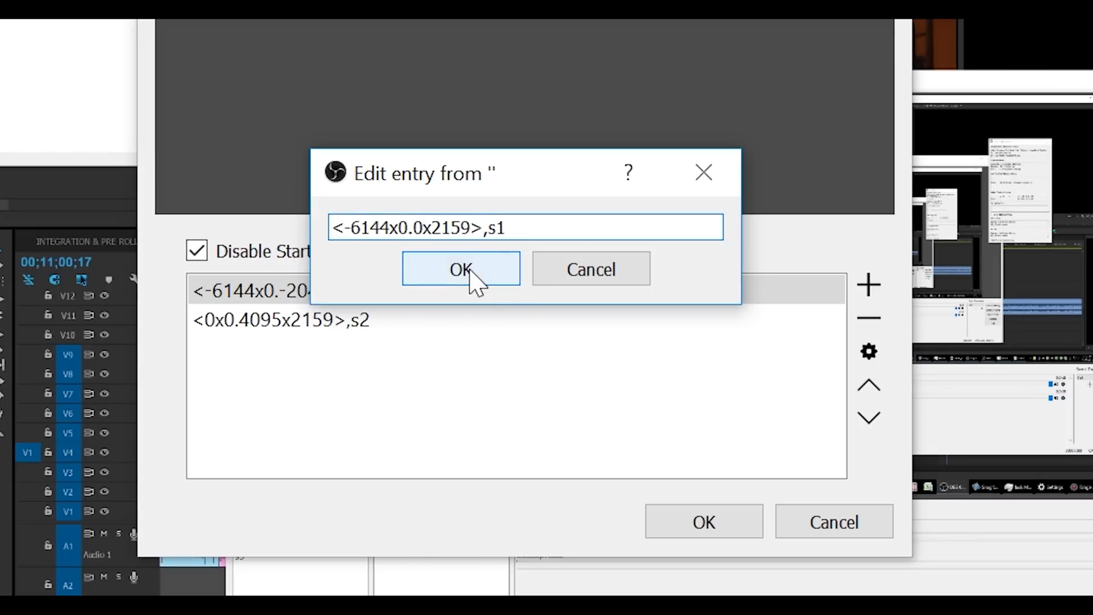
{"action": "left_click", "coordinate": [460, 269]}
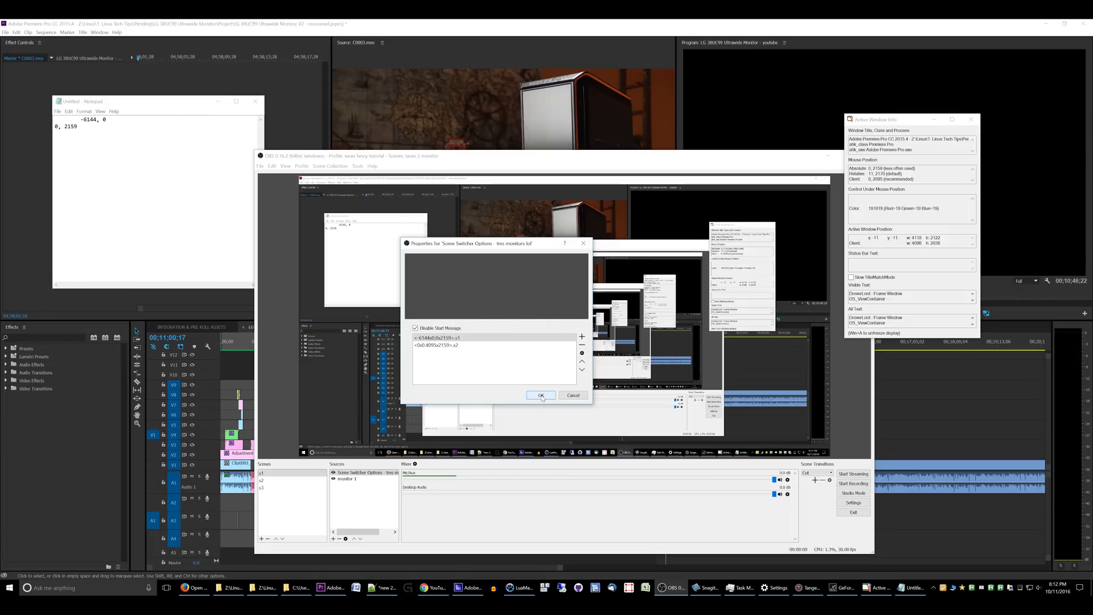
{"action": "left_click", "coordinate": [539, 395]}
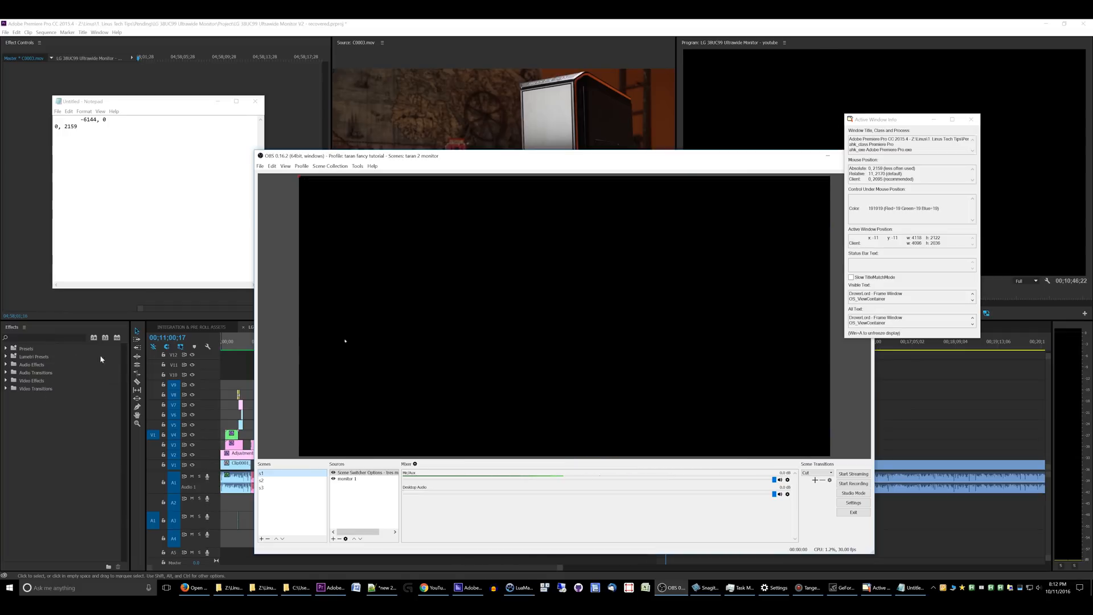
{"action": "mouse_move", "coordinate": [337, 329]}
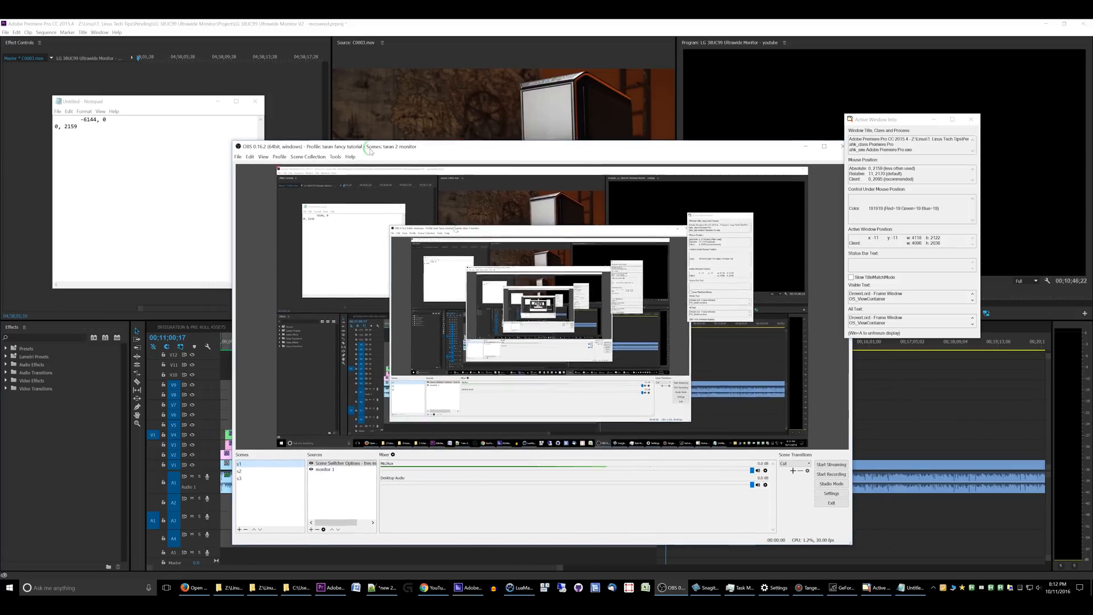
Step: Reopen the Scene Switcher Options source properties showing the s1 and s2 entries
{"action": "left_click", "coordinate": [239, 479]}
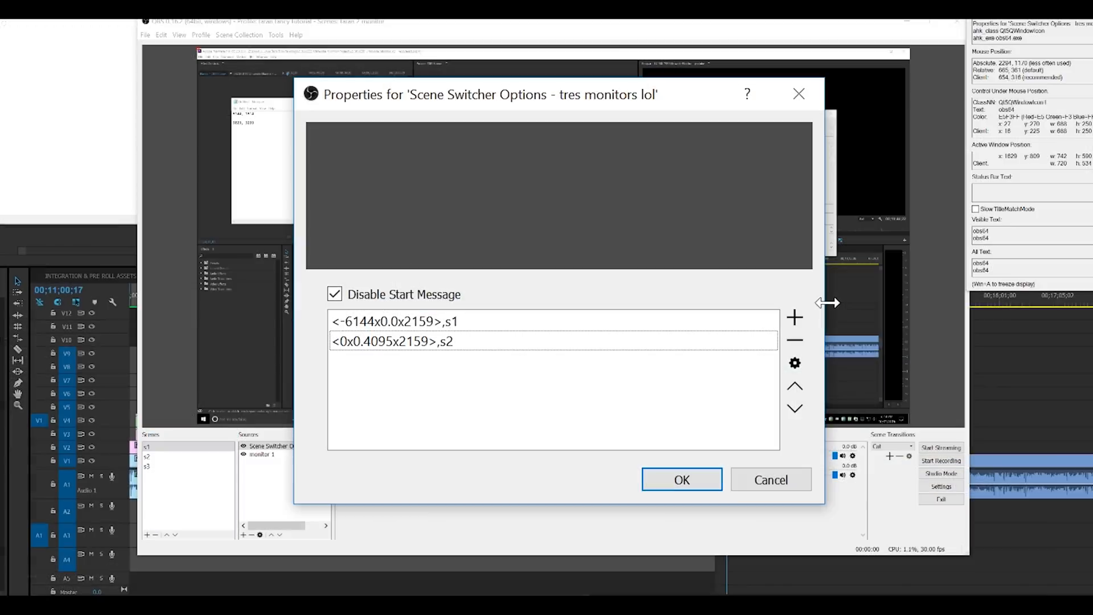
Step: Add a third entry '<6144x1614.9023x3233>,s3' mapping the right monitor to scene s3
{"action": "left_click", "coordinate": [794, 317]}
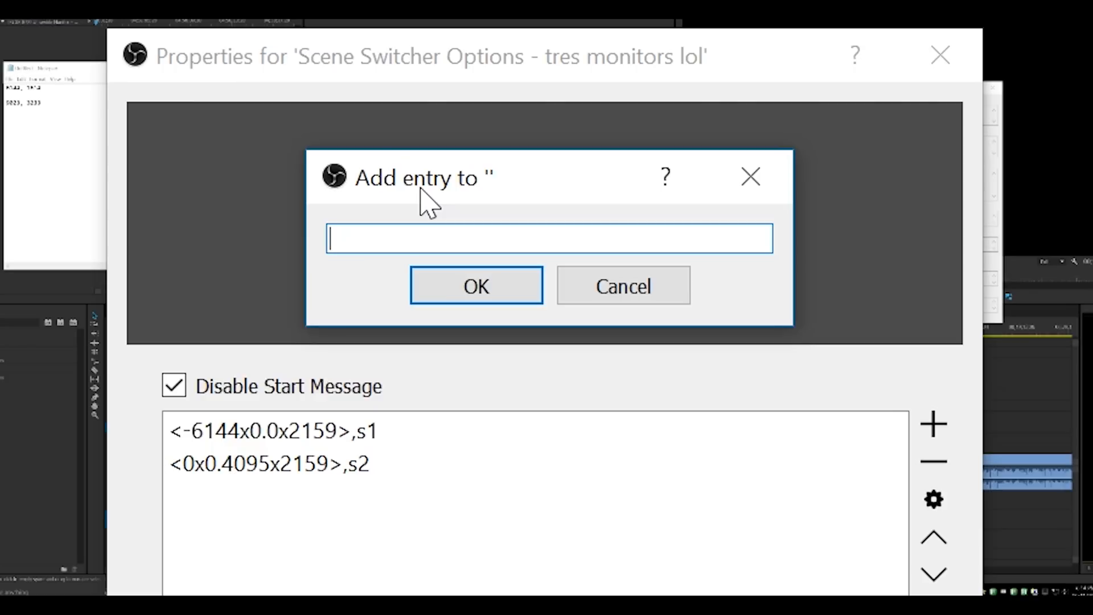
{"action": "type", "text": "<"}
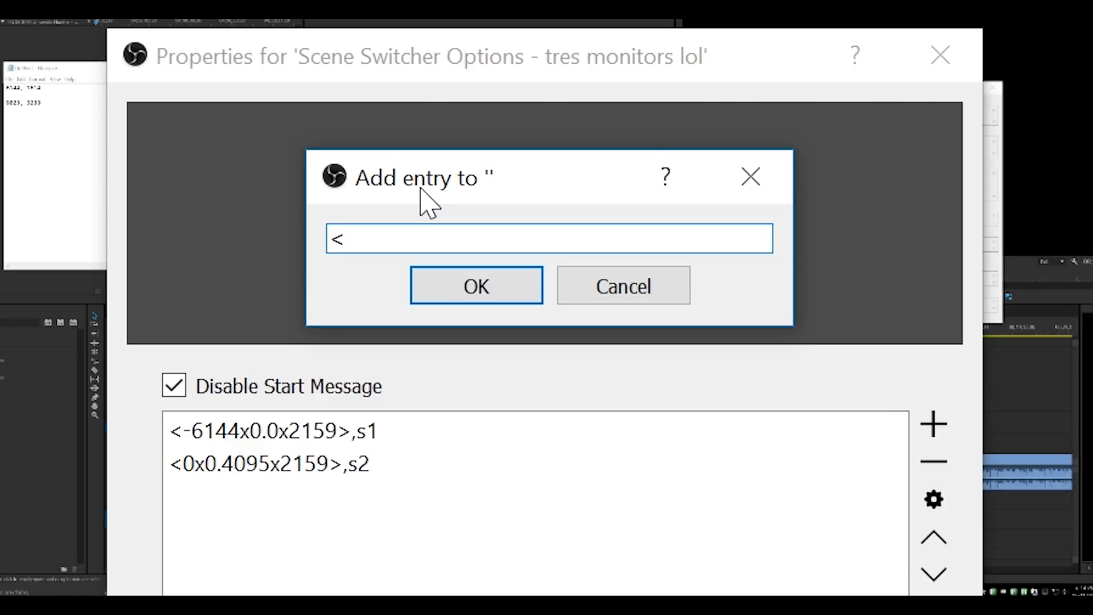
{"action": "type", "text": "61"}
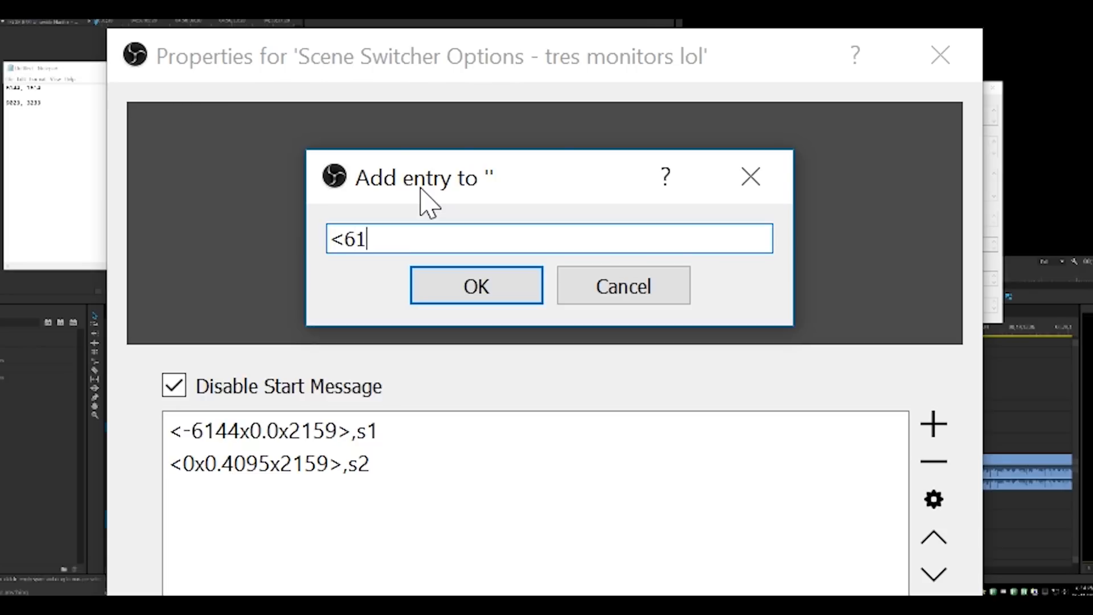
{"action": "type", "text": "44"}
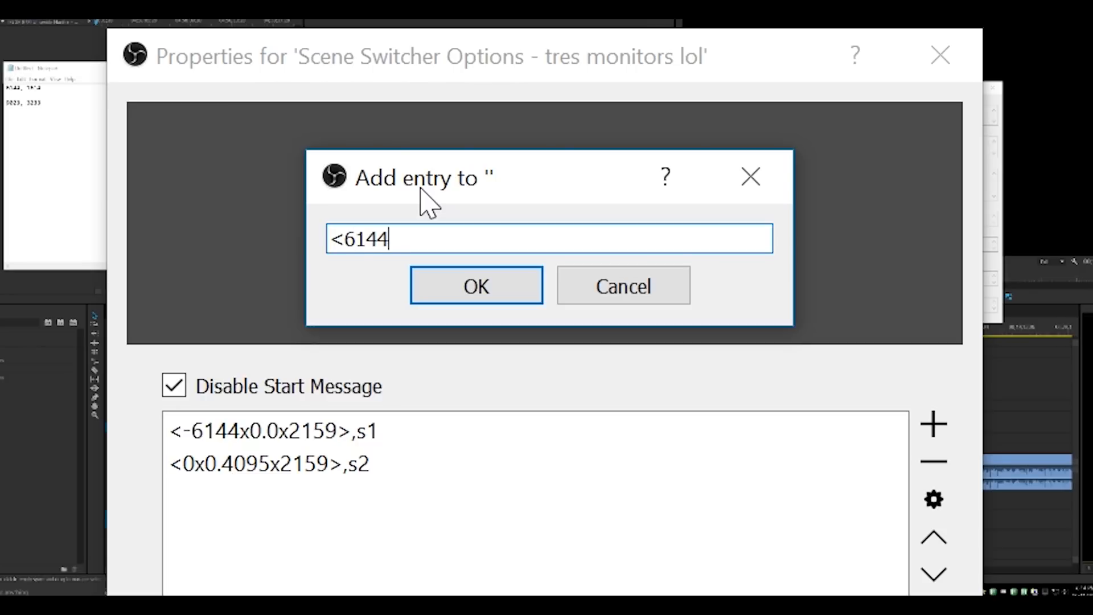
{"action": "type", "text": "x16"}
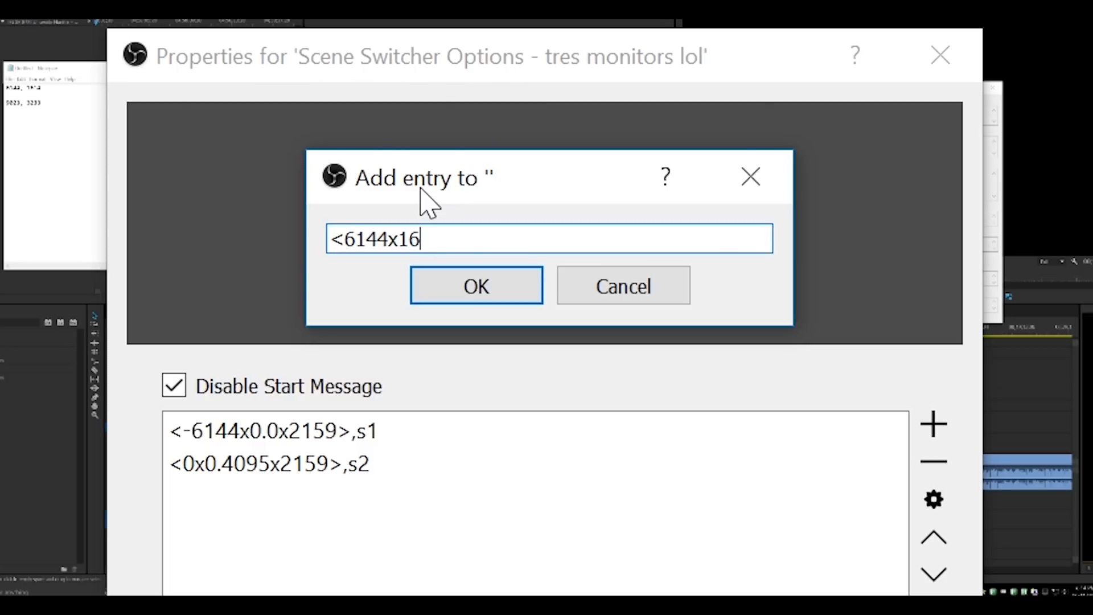
{"action": "type", "text": "14."}
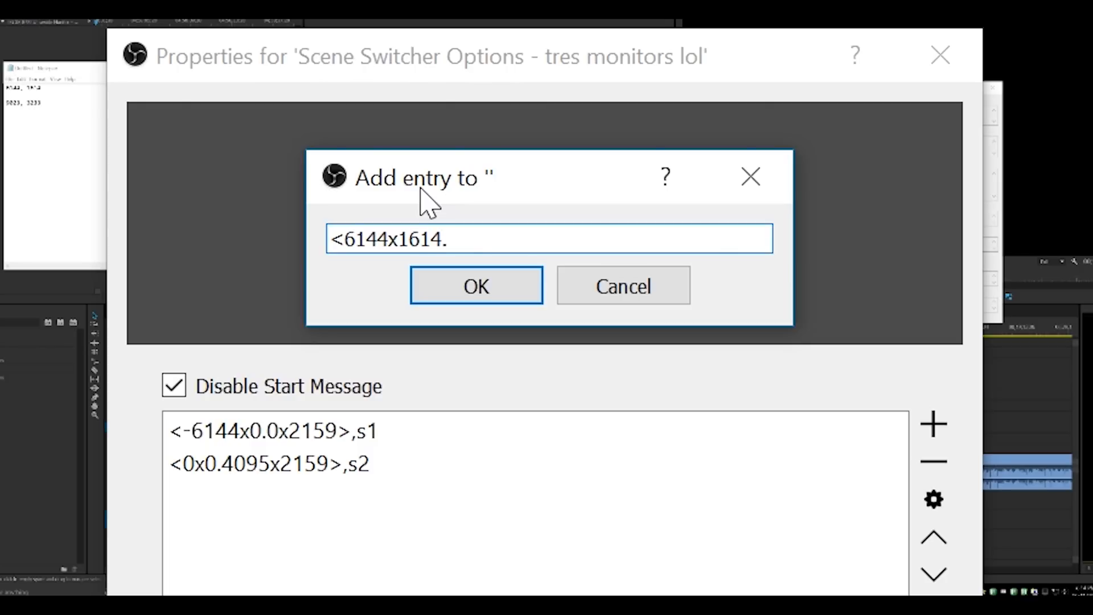
{"action": "type", "text": "9023x"}
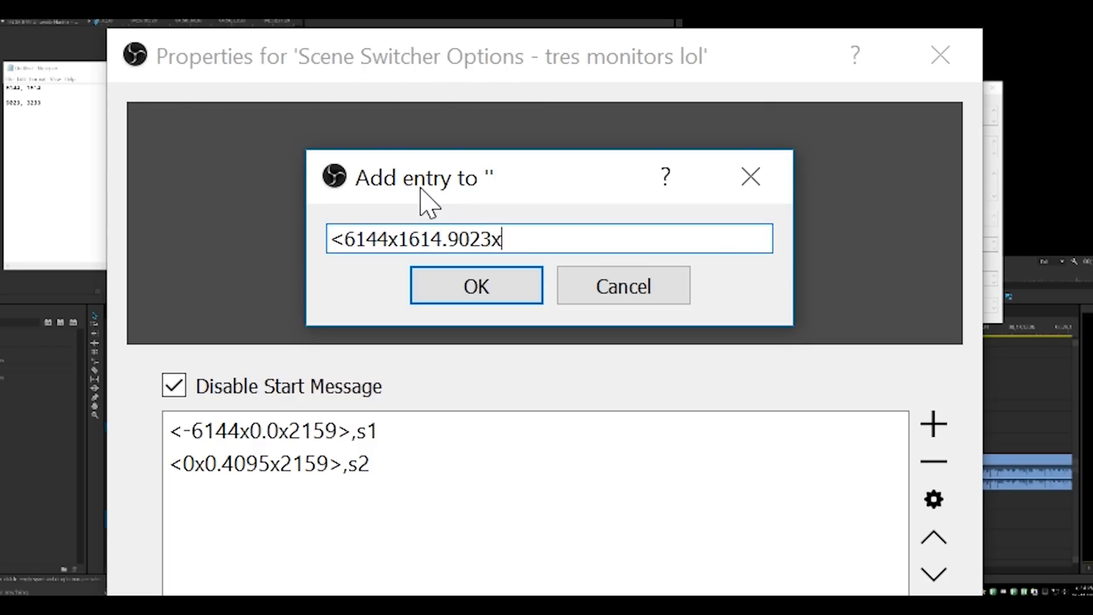
{"action": "type", "text": "3233"}
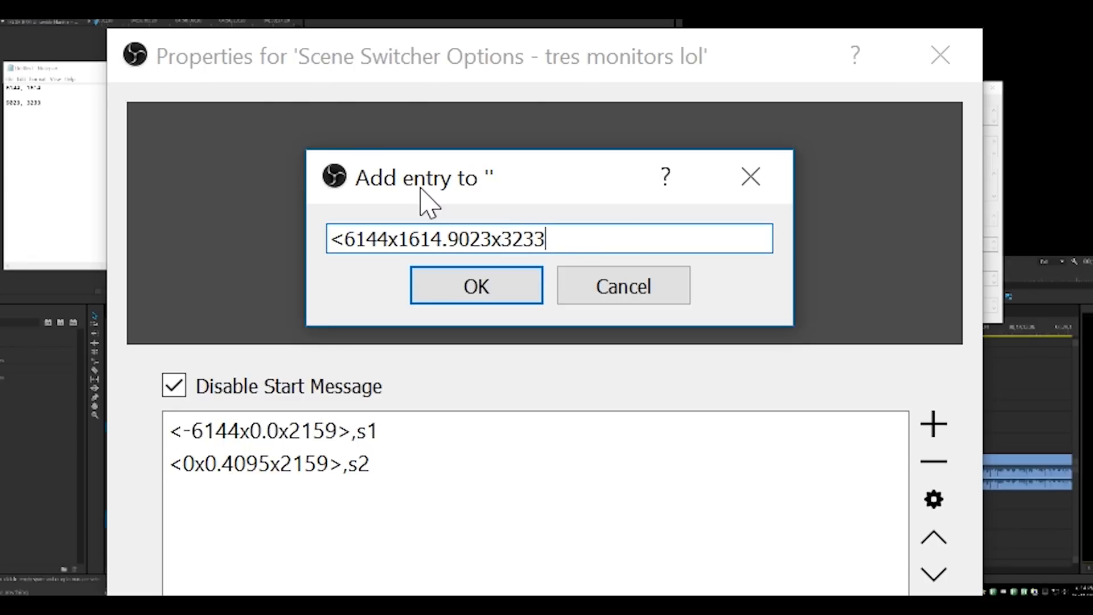
{"action": "type", "text": ">,"}
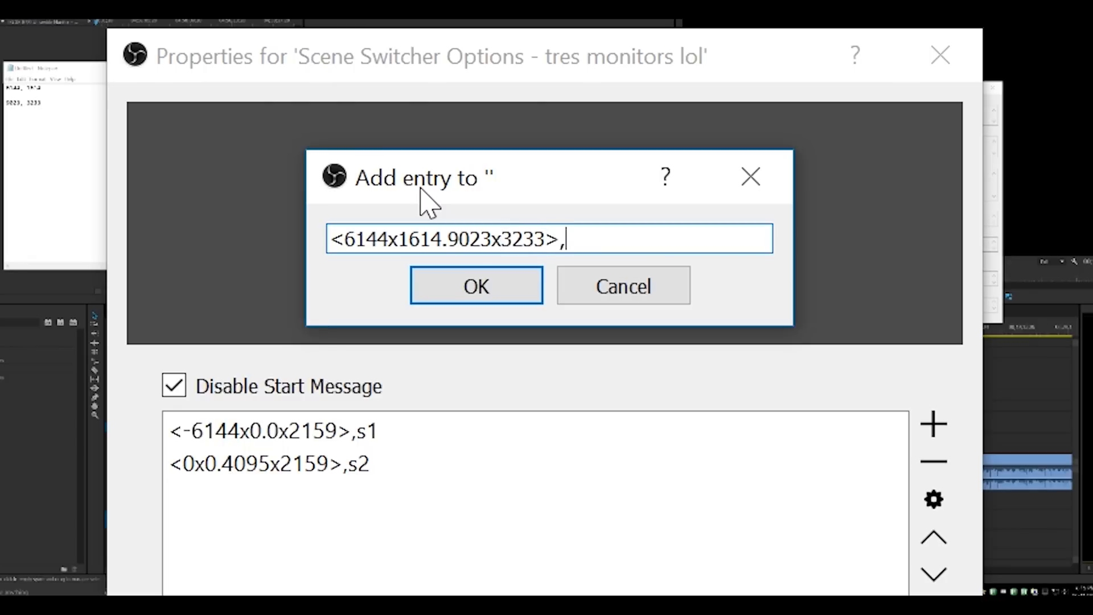
{"action": "type", "text": "s3"}
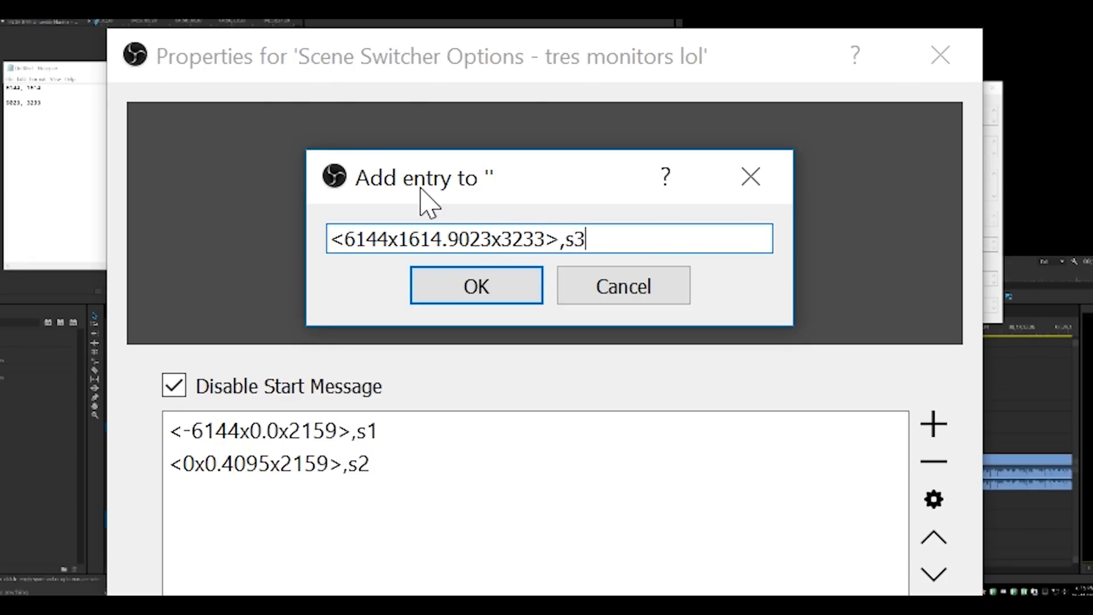
{"action": "left_click", "coordinate": [476, 284]}
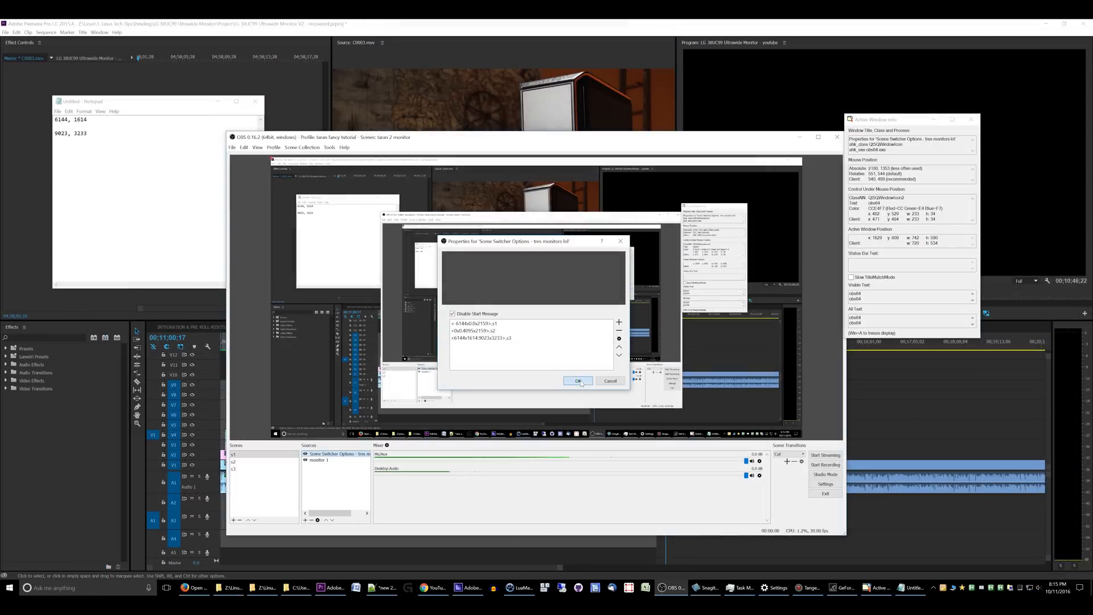
{"action": "left_click", "coordinate": [578, 381]}
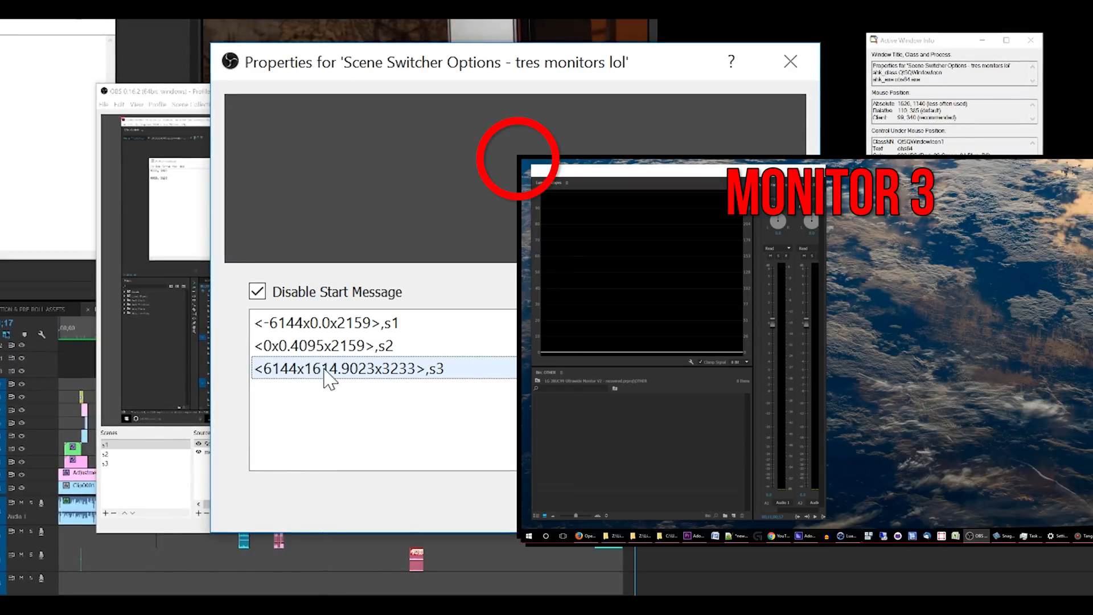
{"action": "mouse_move", "coordinate": [310, 390]}
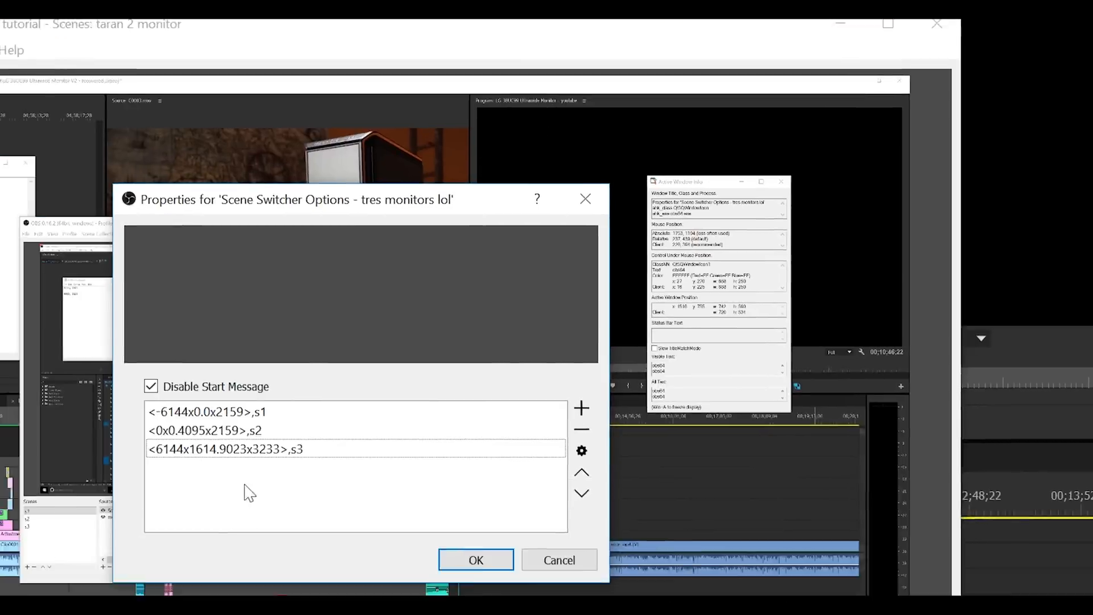
Step: Close the scene switcher properties, keeping the three entries for s1, s2 and s3
{"action": "double_click", "coordinate": [224, 449]}
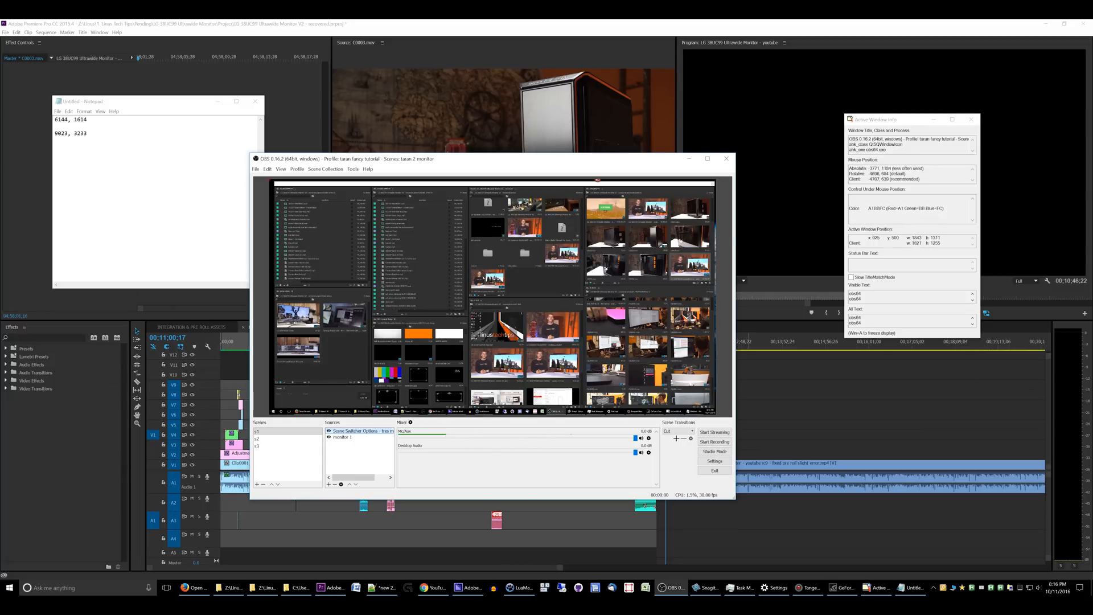
{"action": "mouse_move", "coordinate": [497, 270]}
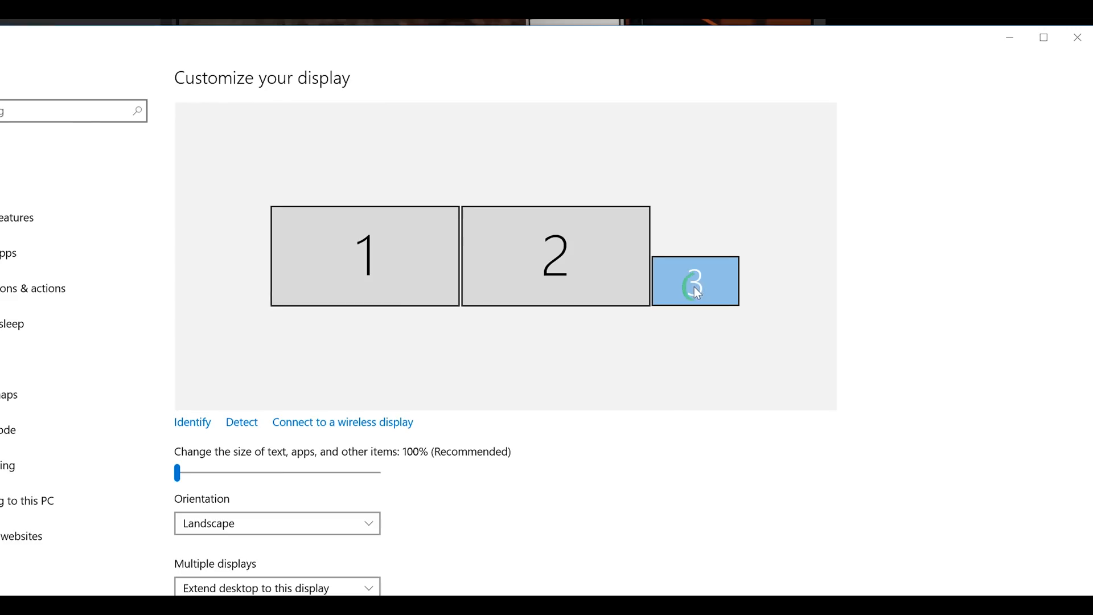
Step: Select display 3 in the Windows Settings three-monitor layout to check the arrangement
{"action": "left_click", "coordinate": [694, 281]}
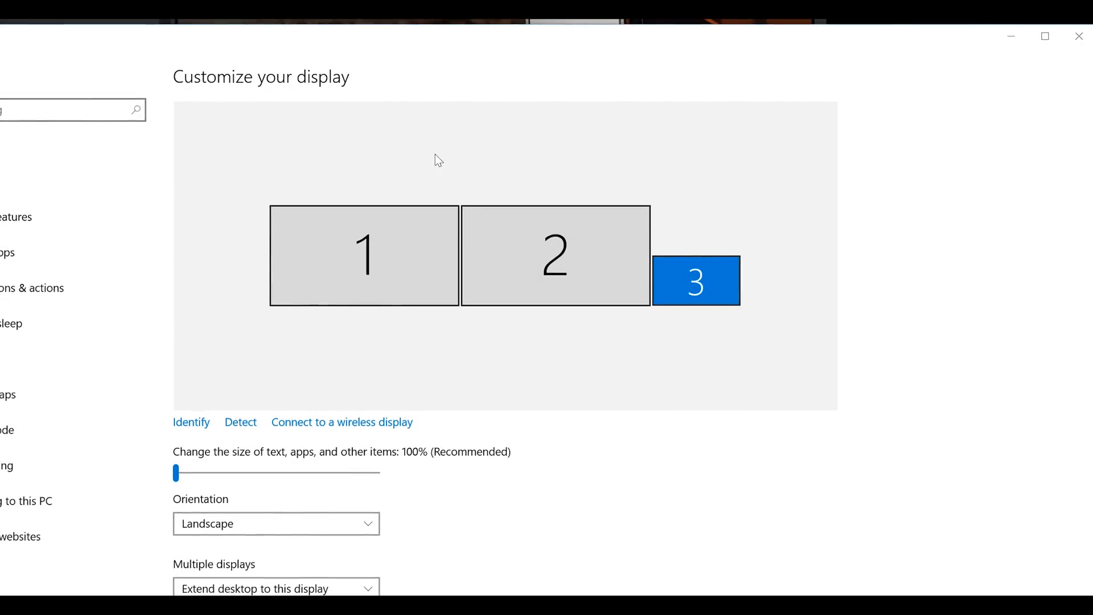
{"action": "mouse_move", "coordinate": [474, 180]}
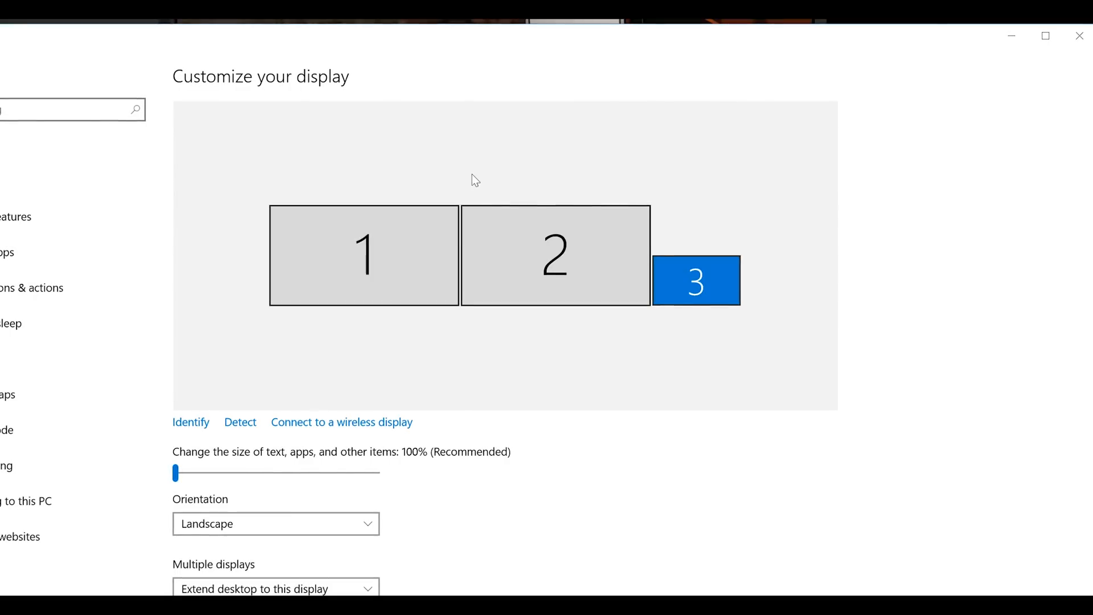
{"action": "left_click", "coordinate": [556, 255]}
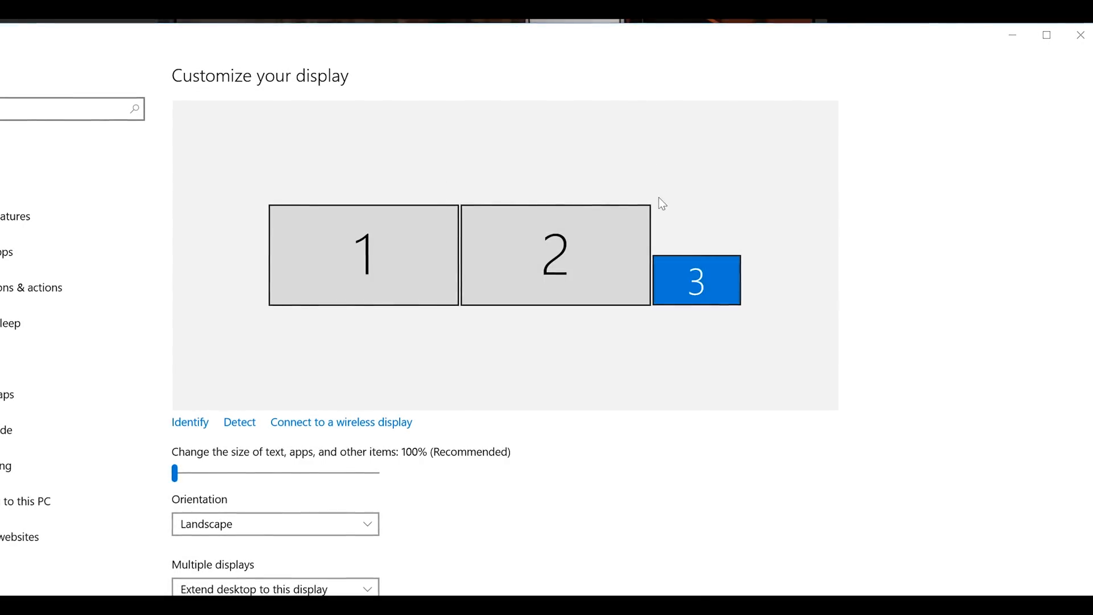
{"action": "mouse_move", "coordinate": [653, 193]}
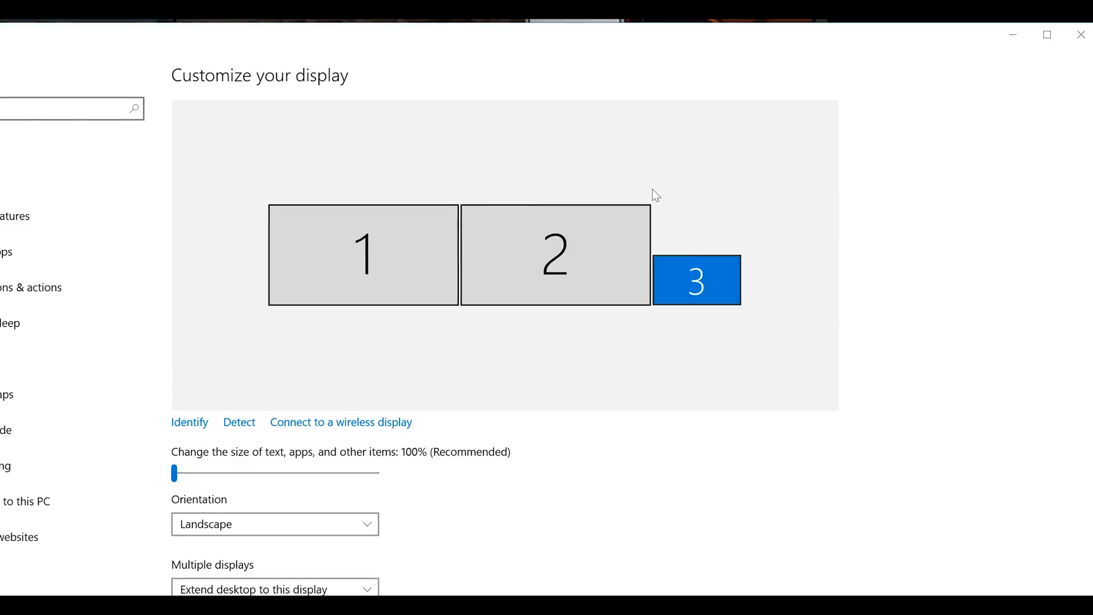
{"action": "mouse_move", "coordinate": [674, 223]}
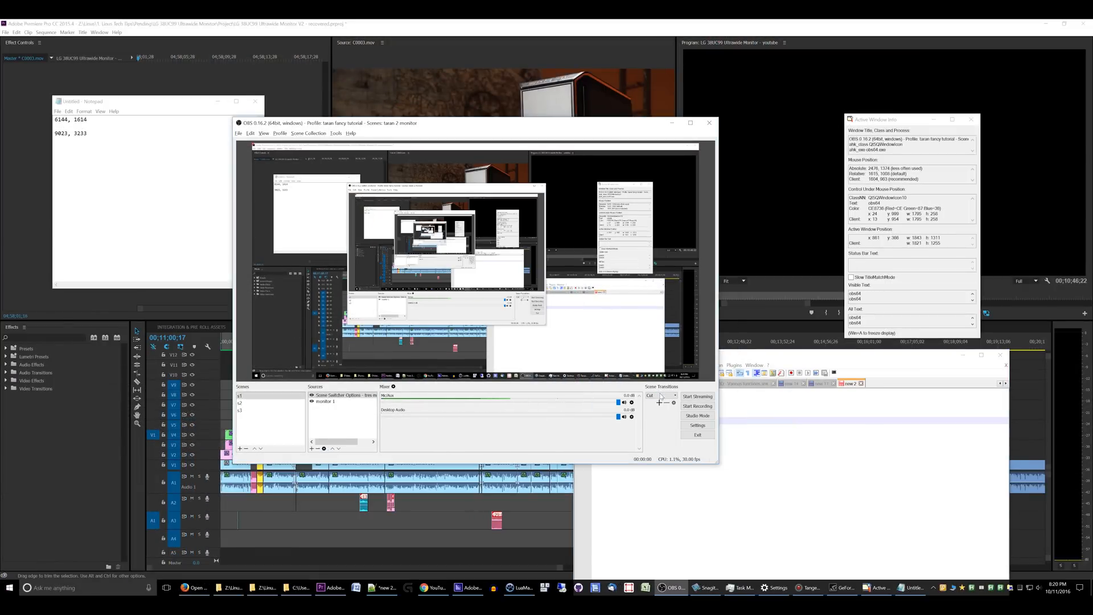
Step: Change the scene transition from Fade to Cut in the Scene Transitions dock
{"action": "left_click", "coordinate": [673, 396]}
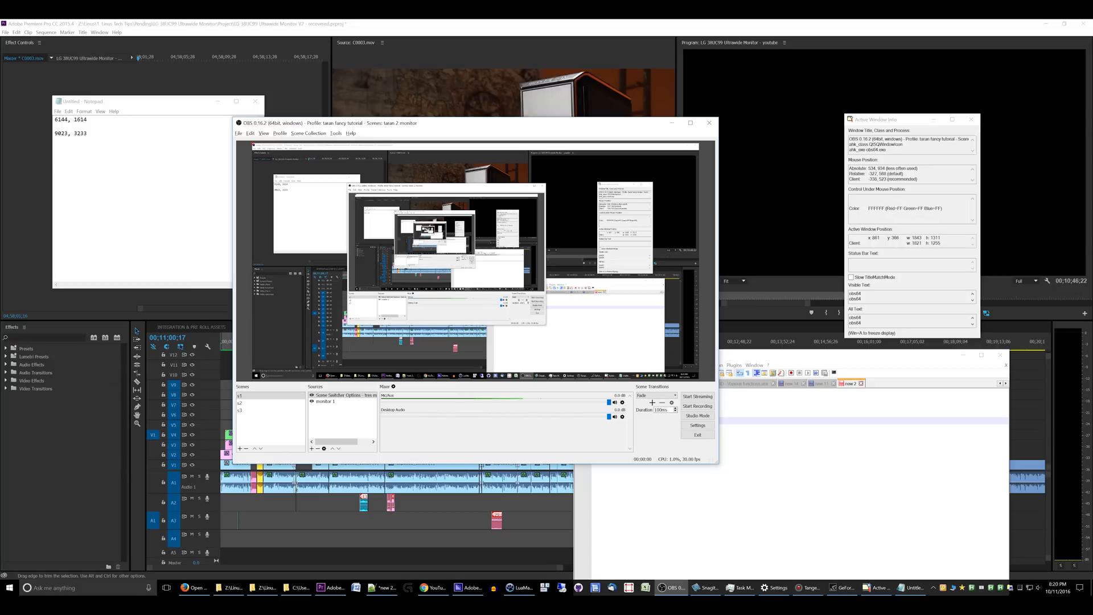
{"action": "mouse_move", "coordinate": [662, 363]}
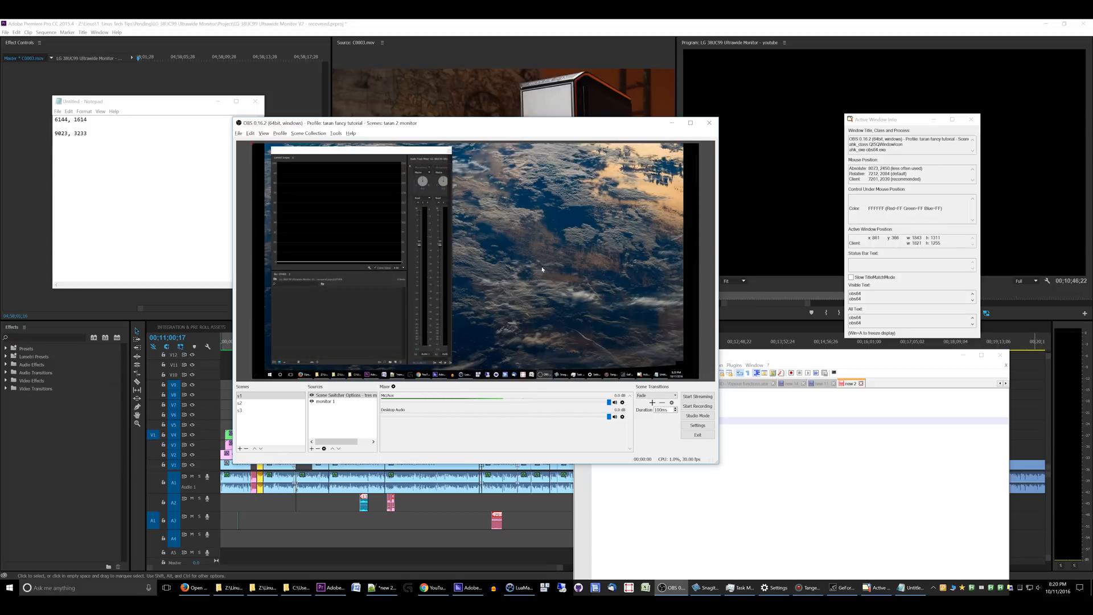
{"action": "mouse_move", "coordinate": [317, 231]}
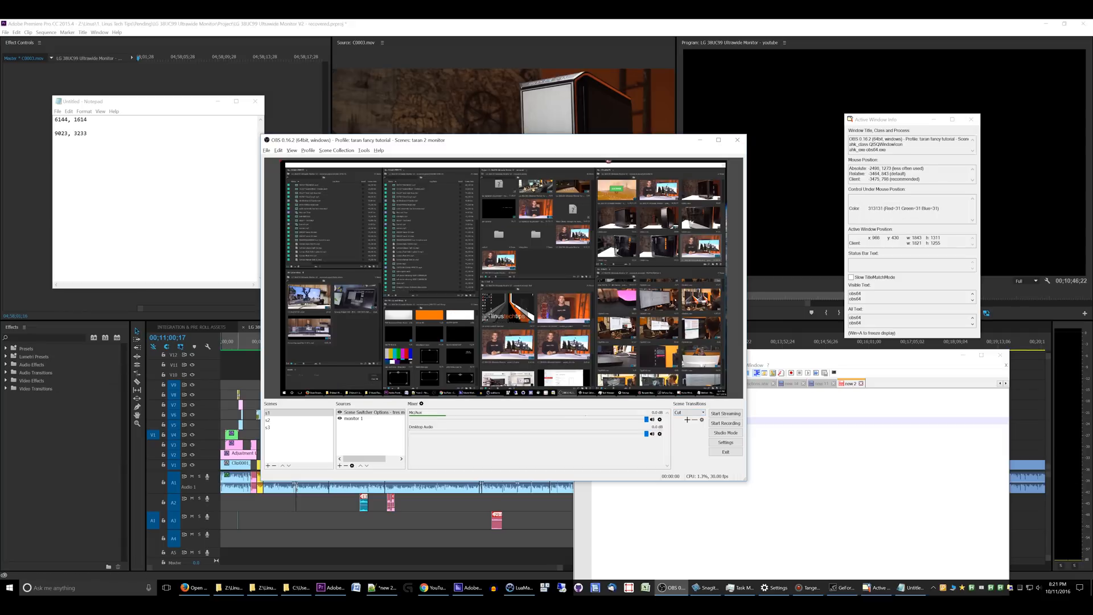
{"action": "left_click", "coordinate": [702, 412]}
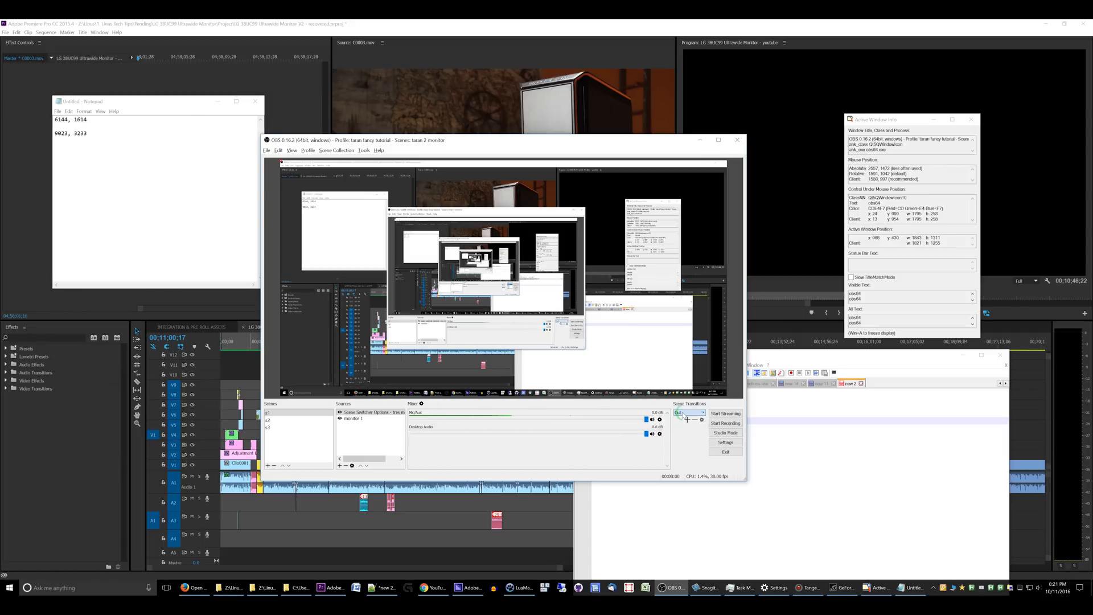
{"action": "left_click", "coordinate": [690, 412]}
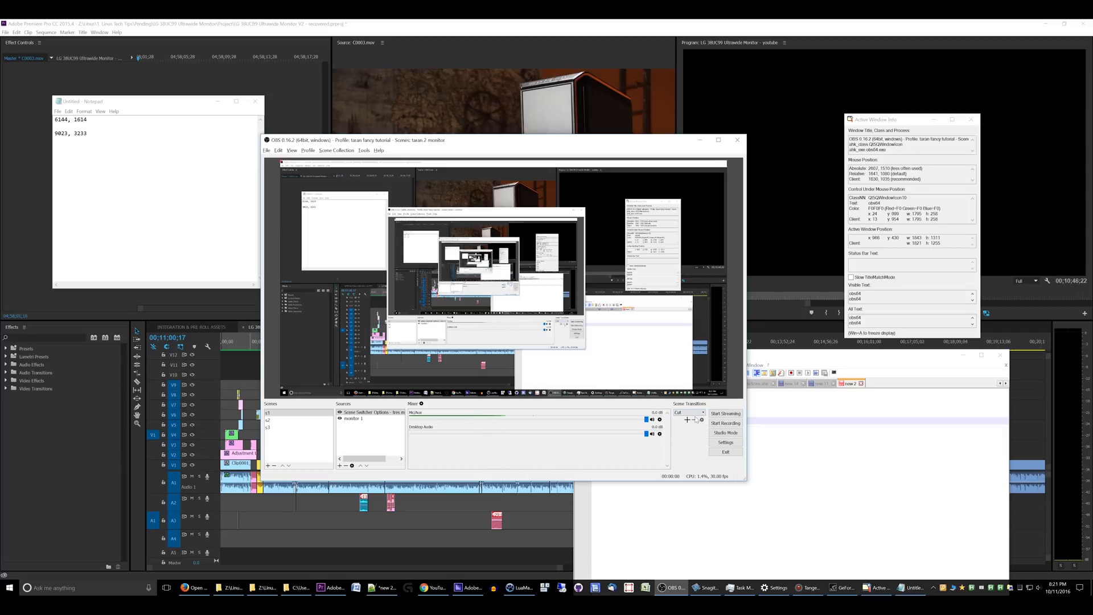
Step: Add a new Swipe transition from the Scene Transitions + menu
{"action": "left_click", "coordinate": [703, 412]}
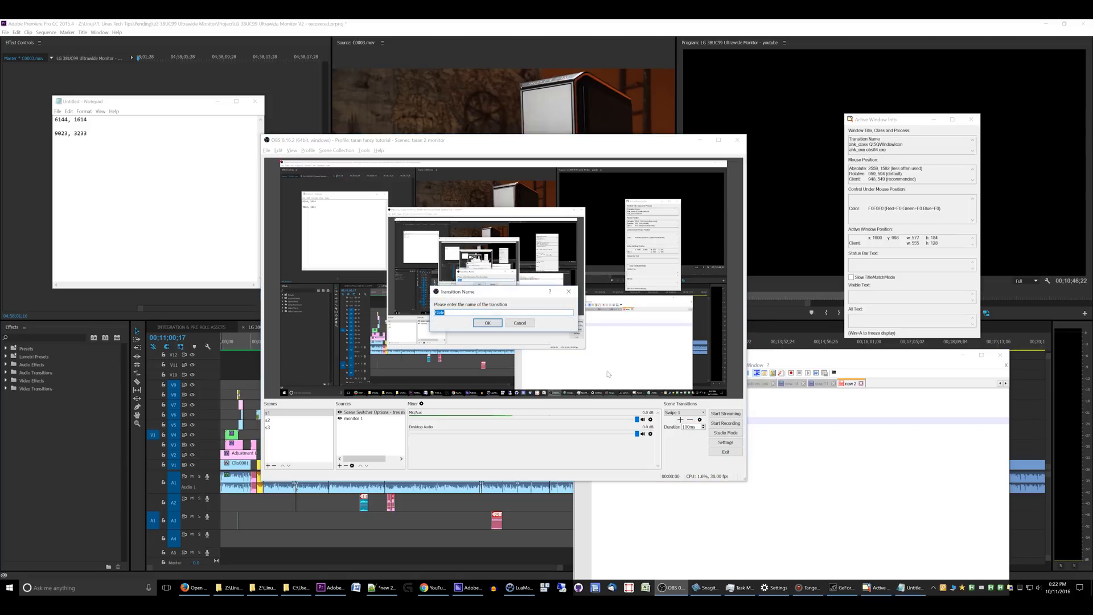
{"action": "left_click", "coordinate": [487, 322]}
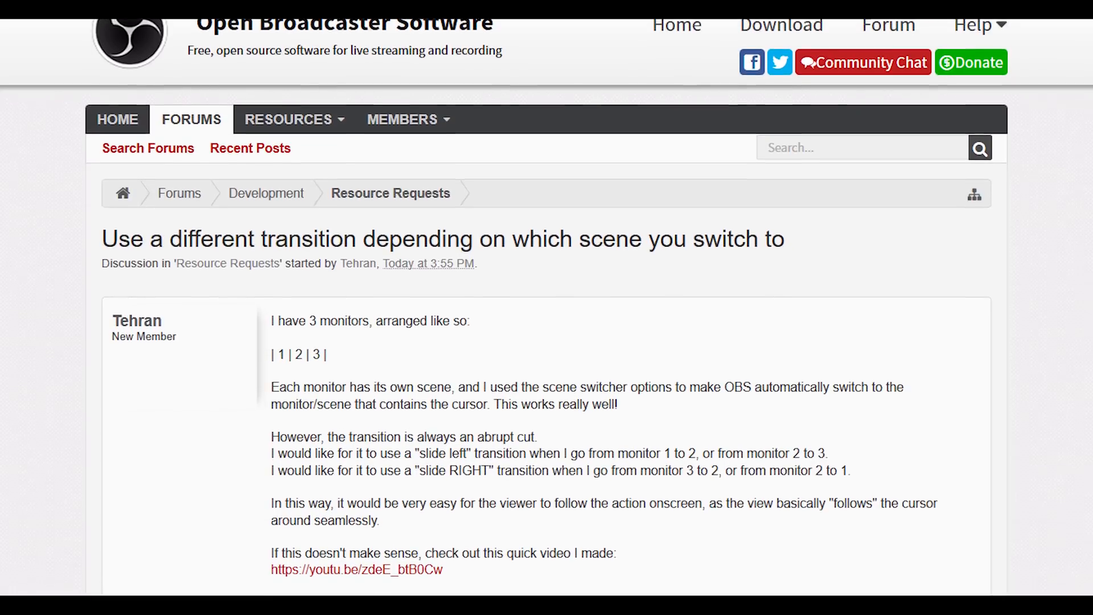
Step: Scroll through the forum post listing workaround options for per-scene transitions
{"action": "scroll", "scroll_direction": "down", "scroll_amount": 3}
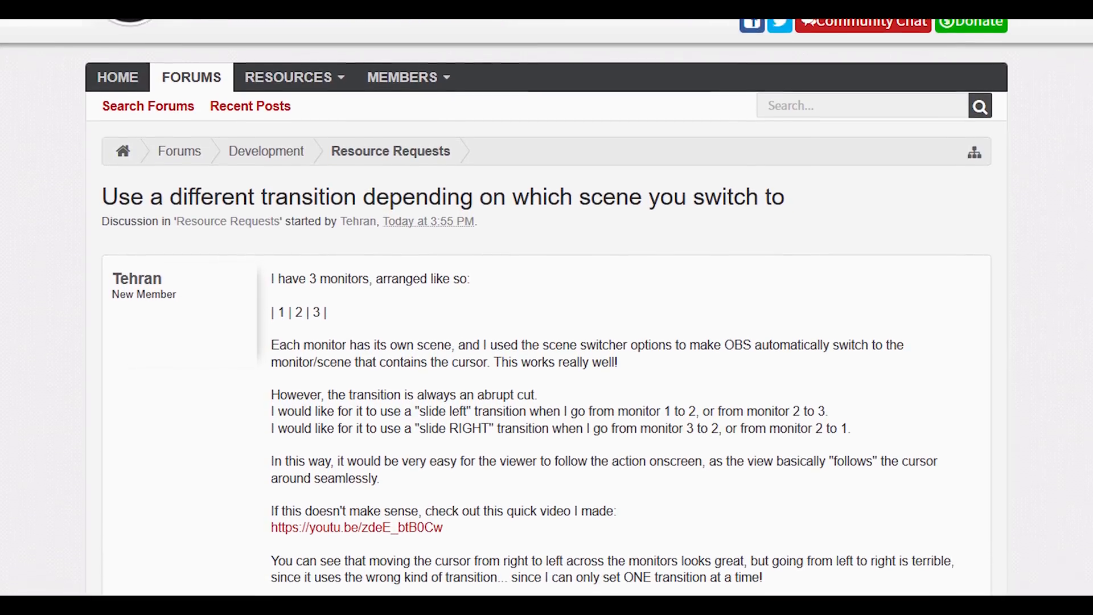
{"action": "scroll", "scroll_direction": "down", "scroll_amount": 3}
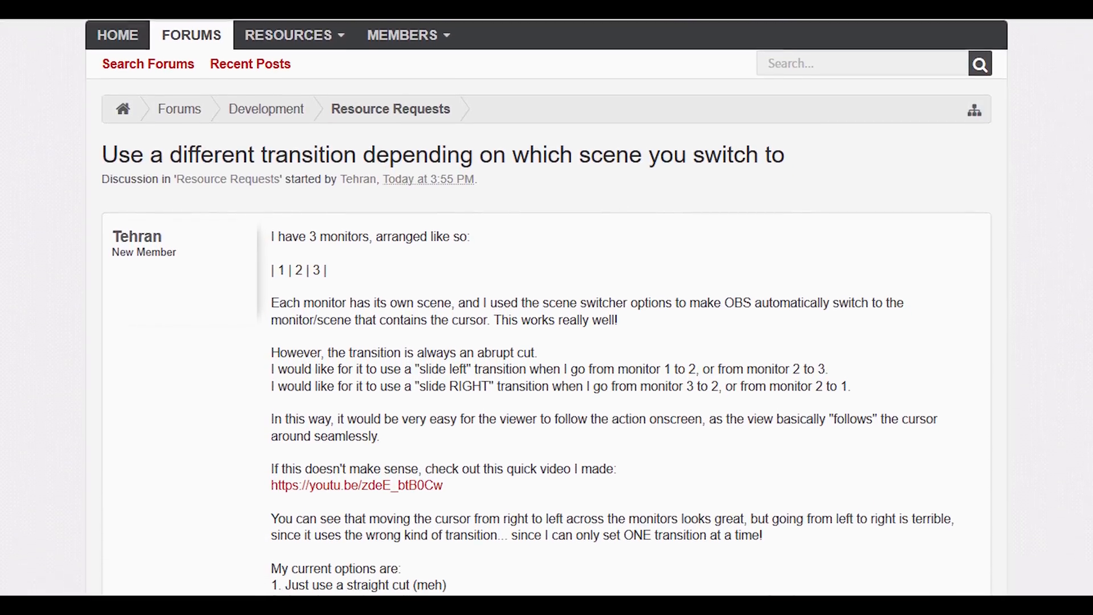
{"action": "scroll", "scroll_direction": "down", "scroll_amount": 3}
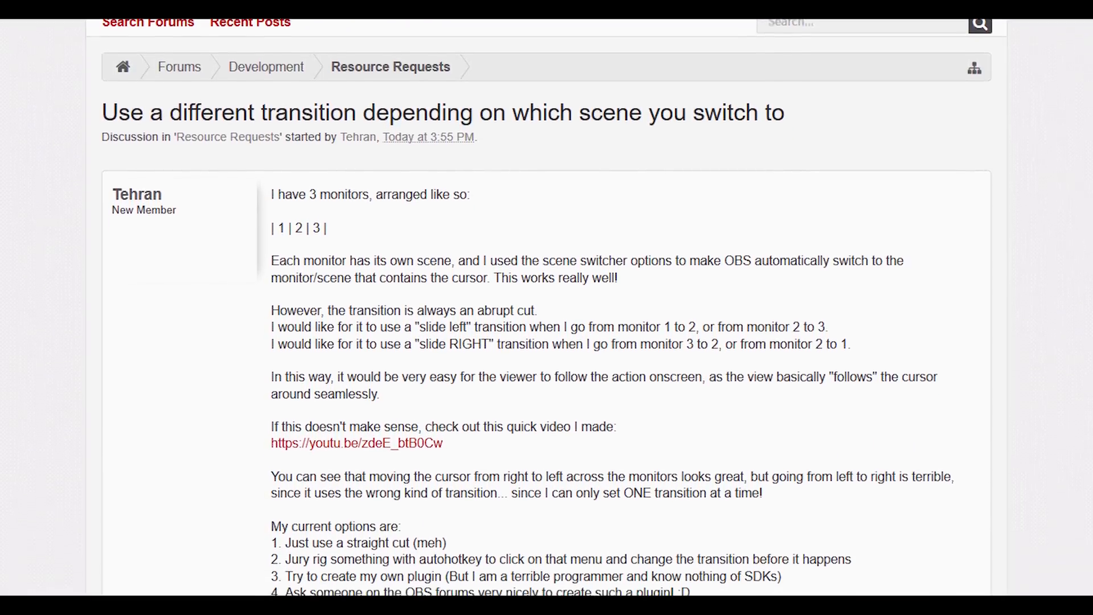
{"action": "scroll", "scroll_direction": "down", "scroll_amount": 3}
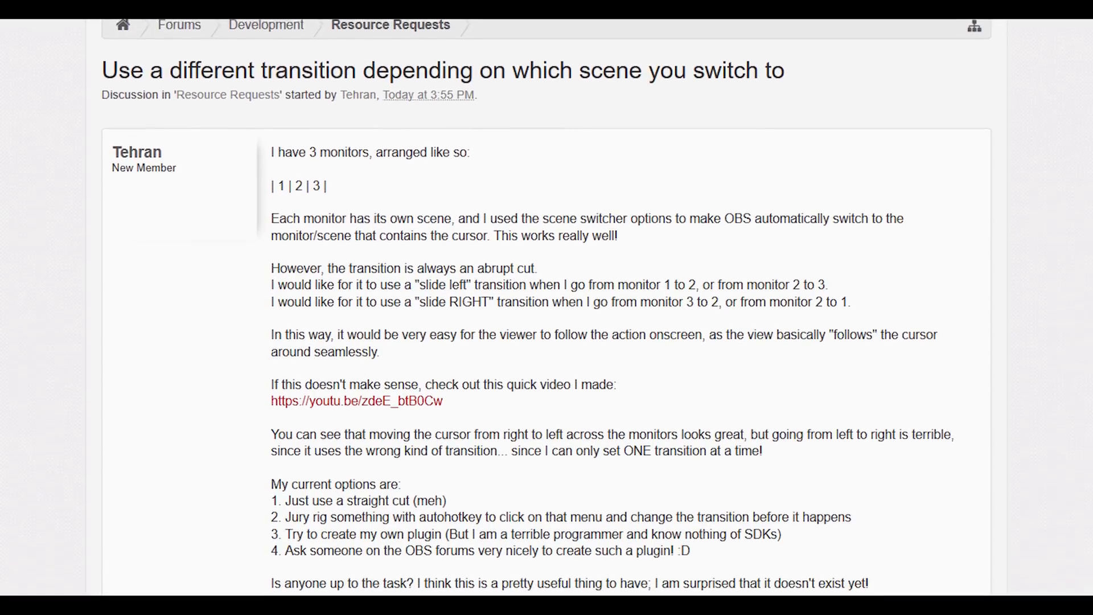
{"action": "scroll", "scroll_direction": "down", "scroll_amount": 3}
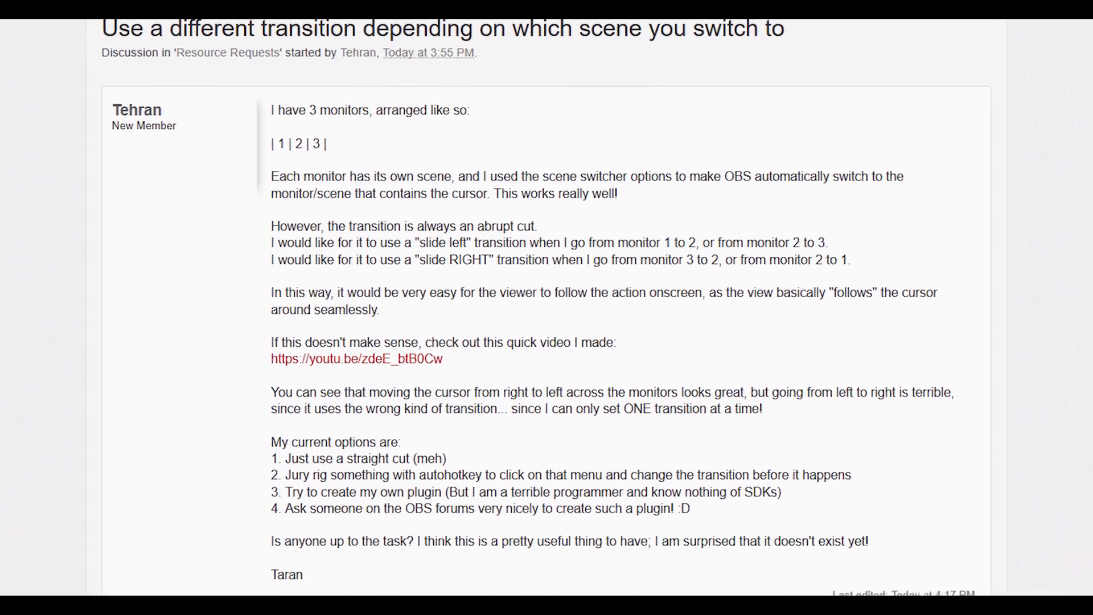
{"action": "scroll", "scroll_direction": "down", "scroll_amount": 3}
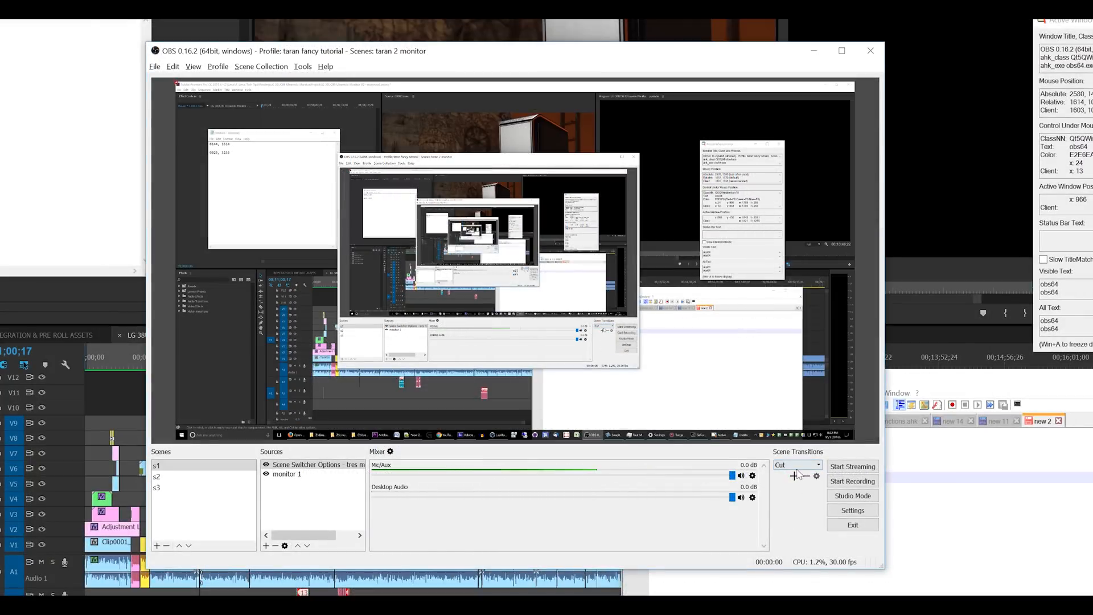
Step: Trigger Scene Switcher cuts among s1–s3 by monitor, then switch to the Premiere Pro window
{"action": "left_click", "coordinate": [794, 465]}
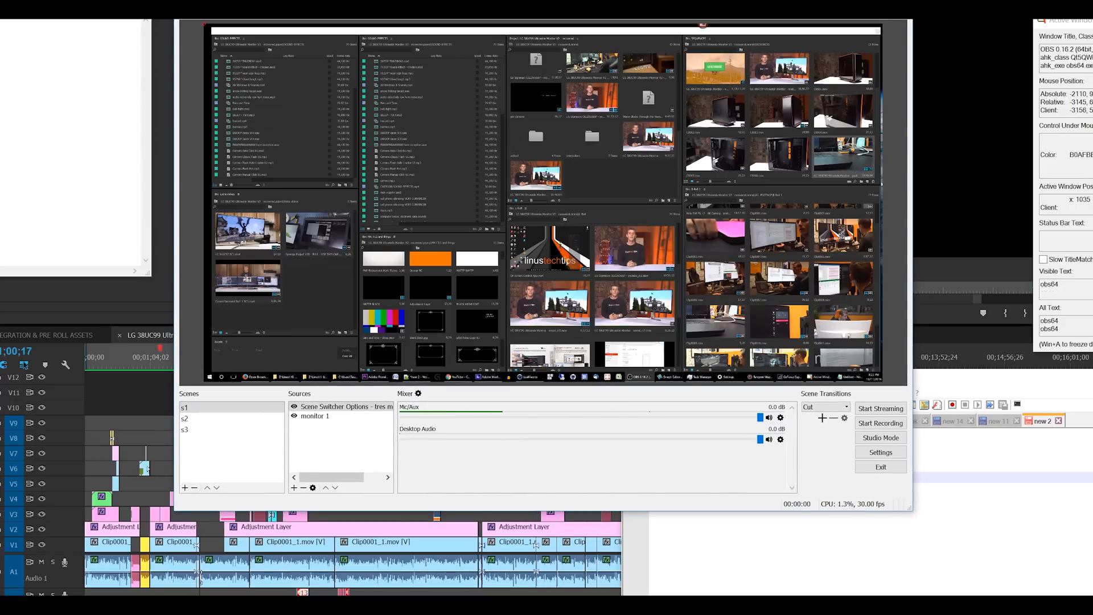
{"action": "left_click", "coordinate": [185, 429]}
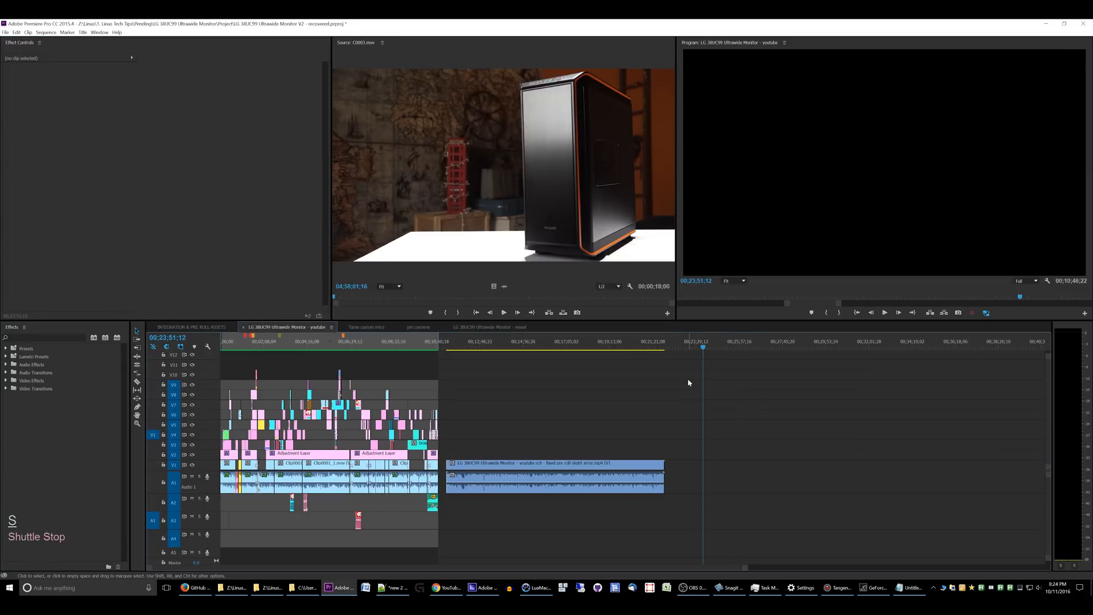
Step: Play and zoom out the ultrawide sequence timeline, then show TaranVH's 2nd-keyboard GitHub repo in Firefox
{"action": "key", "text": "space"}
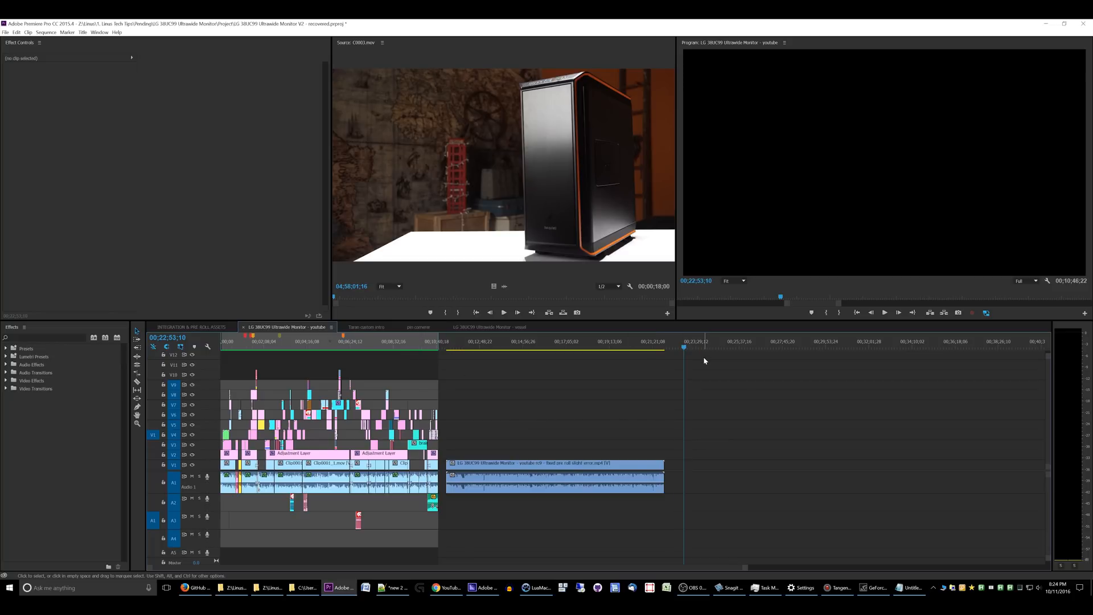
{"action": "mouse_move", "coordinate": [748, 157]}
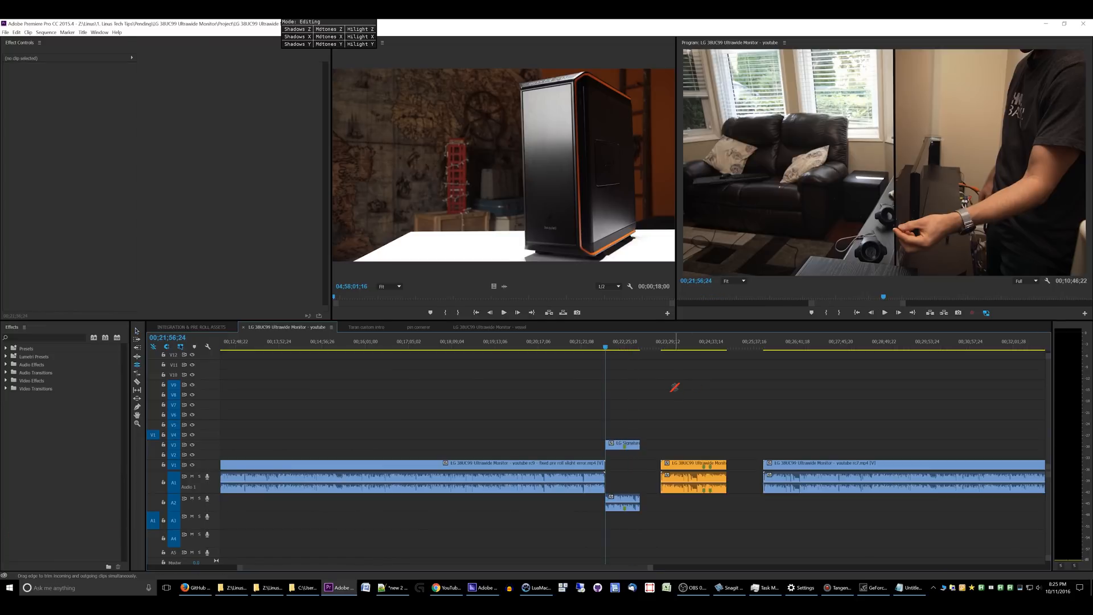
{"action": "key", "text": "ctrl+s"}
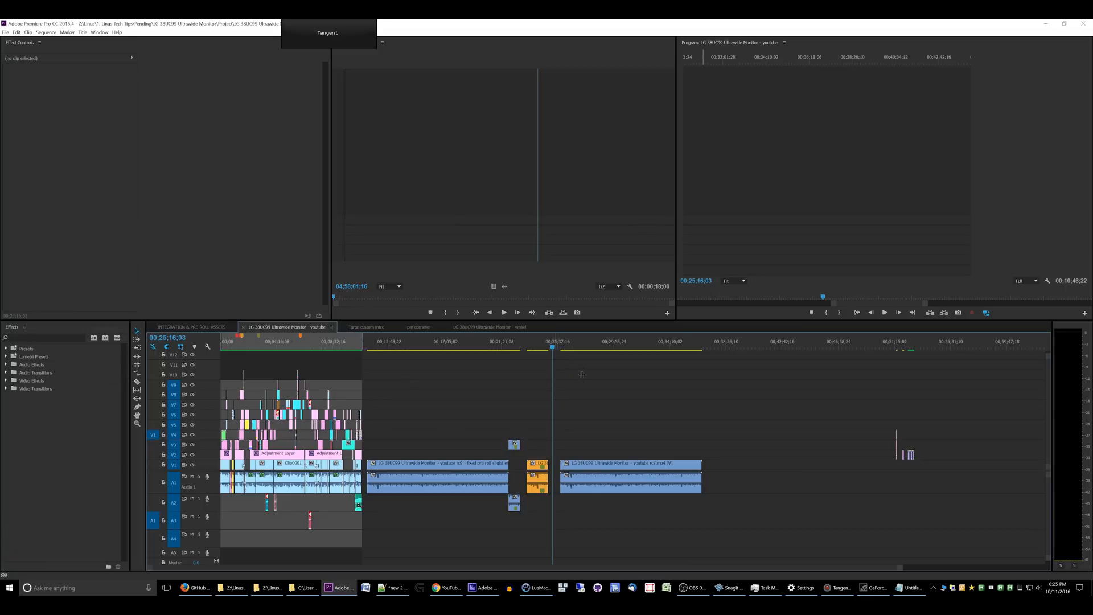
{"action": "left_click", "coordinate": [195, 587]}
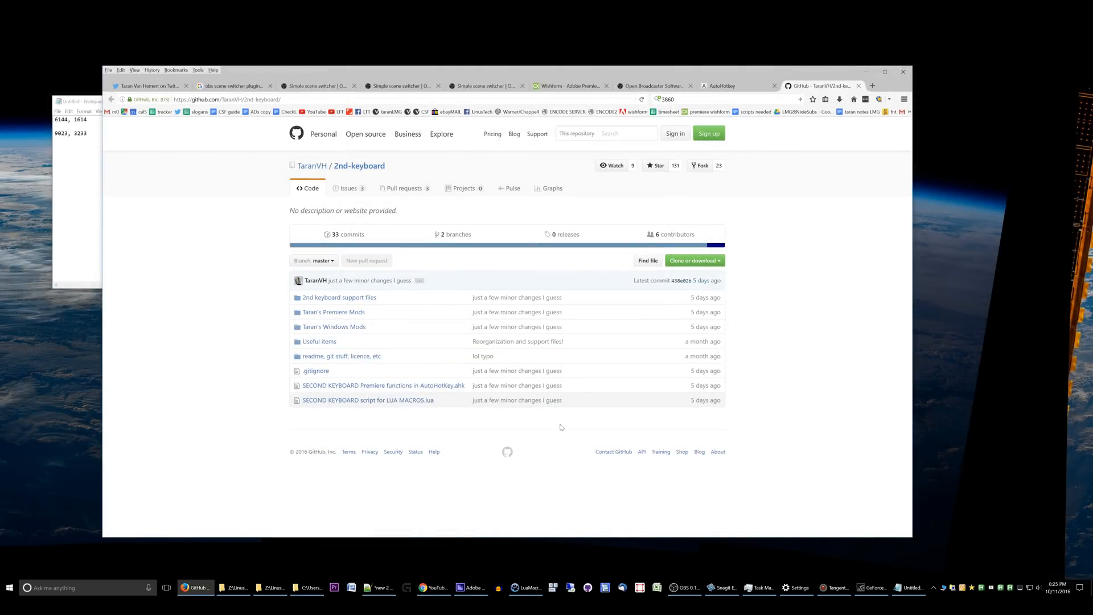